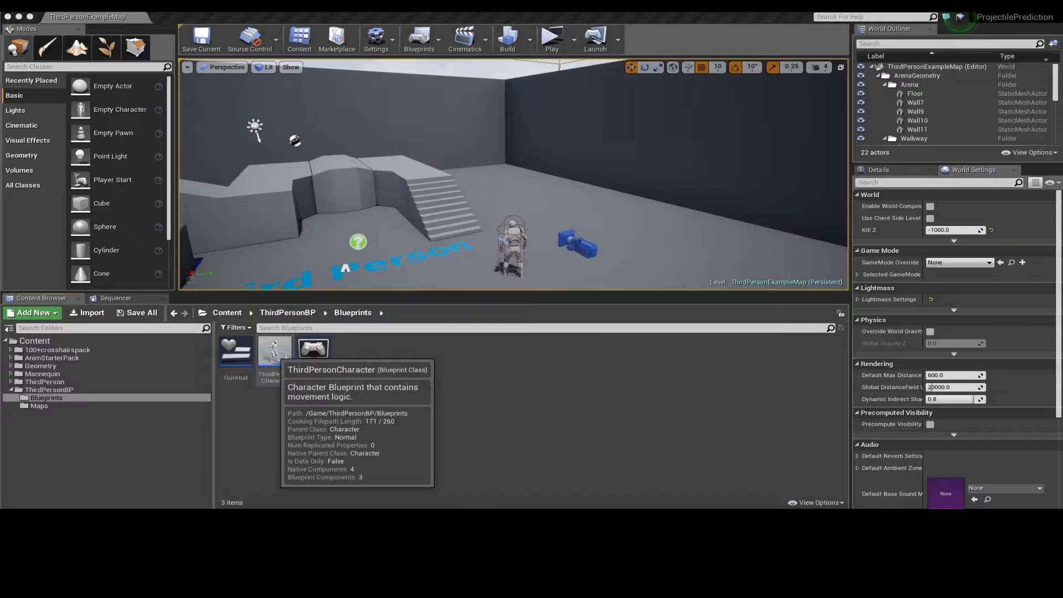
Step: Open the ThirdPersonCharacter blueprint from the ThirdPersonBP Blueprints folder
{"action": "double_click", "coordinate": [275, 351]}
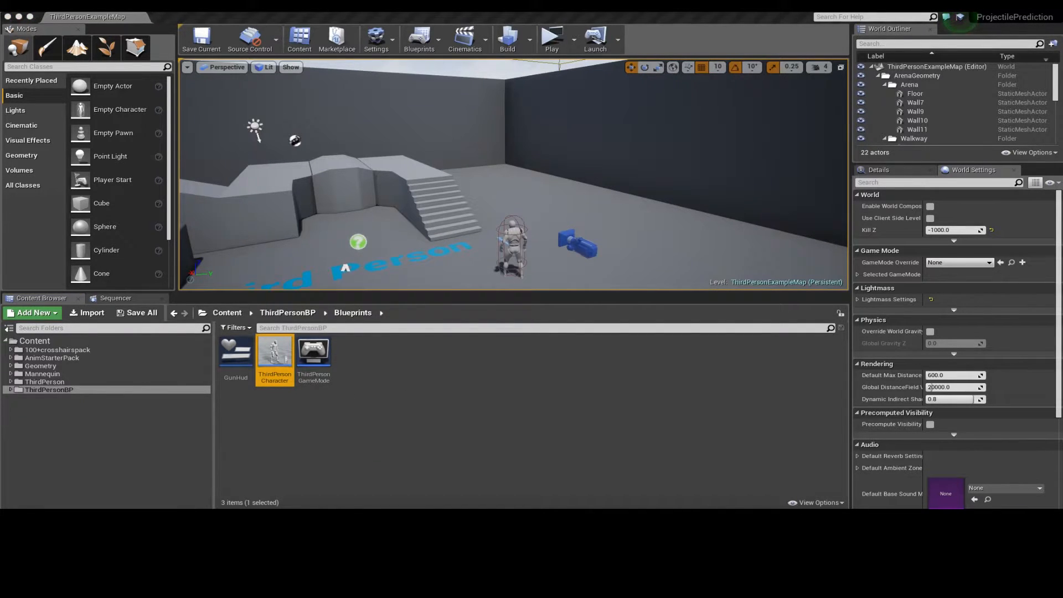
{"action": "double_click", "coordinate": [275, 356]}
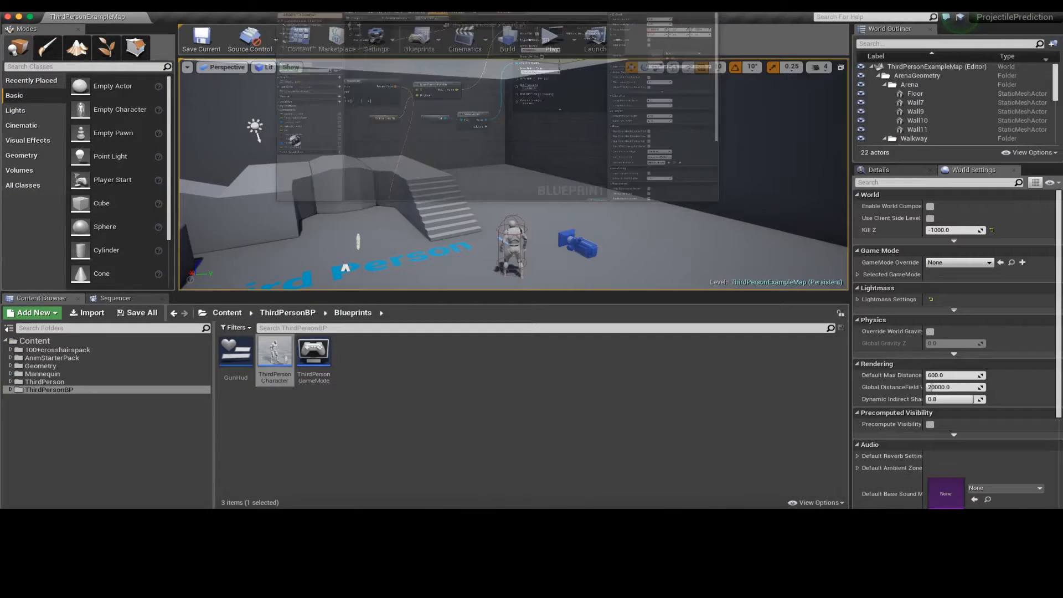
Step: Navigate the Event Graph to the Predict Jump group and select its Get Velocity node
{"action": "double_click", "coordinate": [275, 348]}
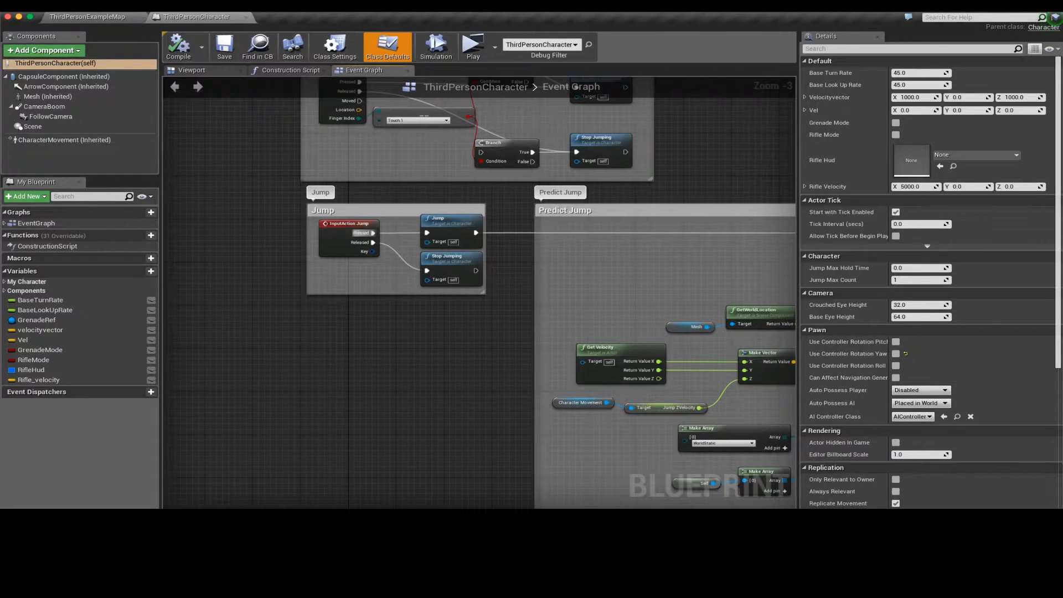
{"action": "mouse_move", "coordinate": [437, 223]}
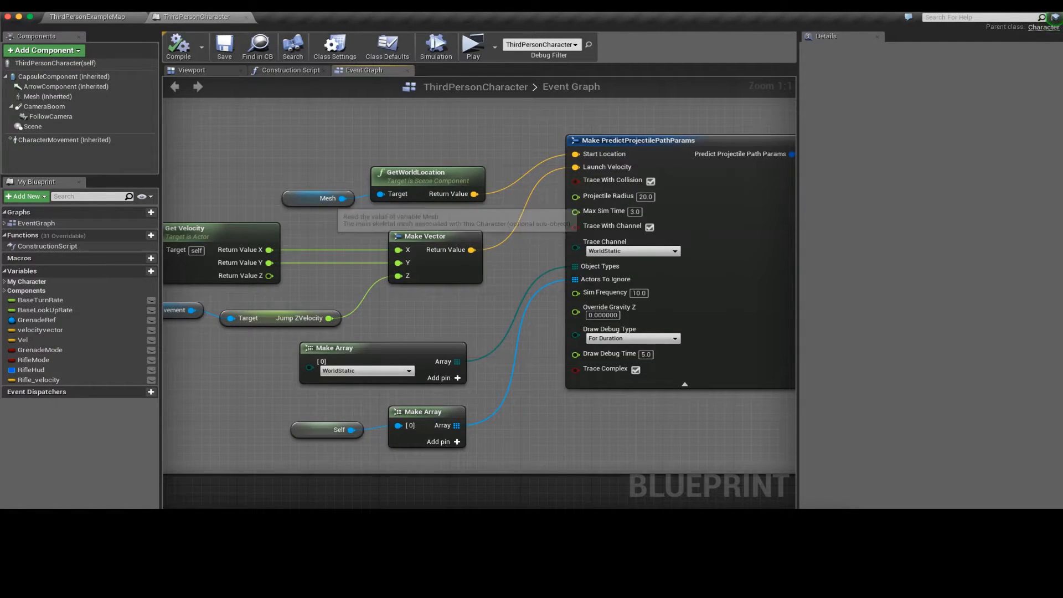
{"action": "left_click", "coordinate": [47, 96]}
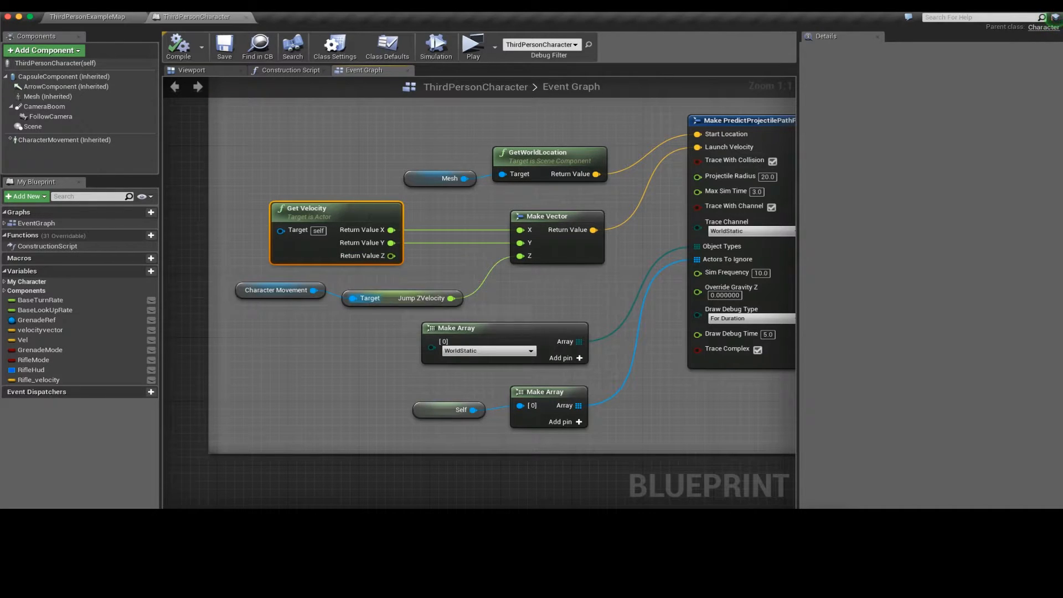
Step: Review the CharacterMovement component's Jump Z Velocity, then return to the ThirdPersonExampleMap level
{"action": "left_click", "coordinate": [279, 297]}
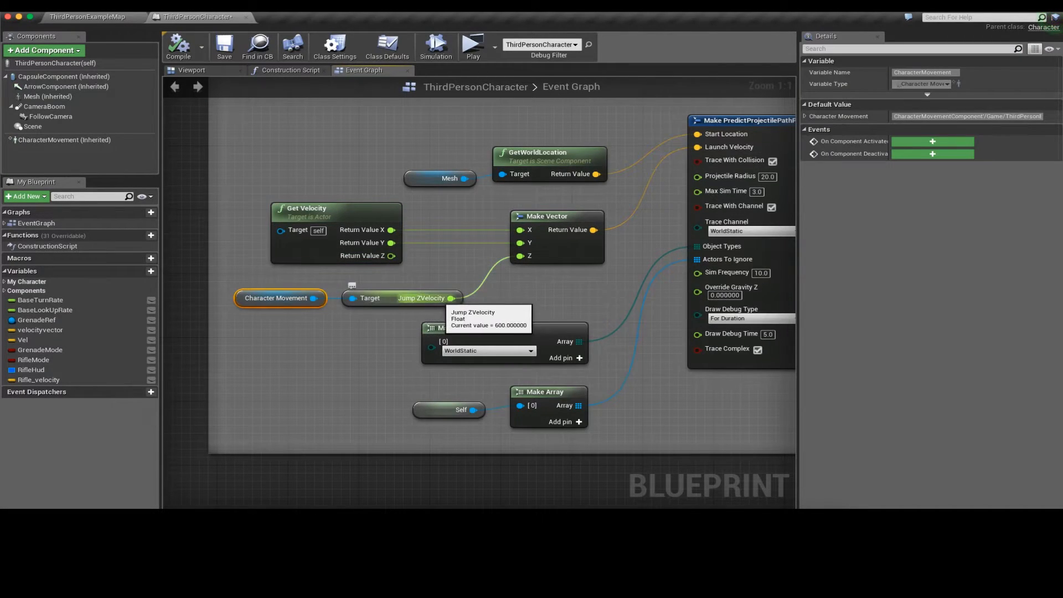
{"action": "left_click", "coordinate": [64, 139]}
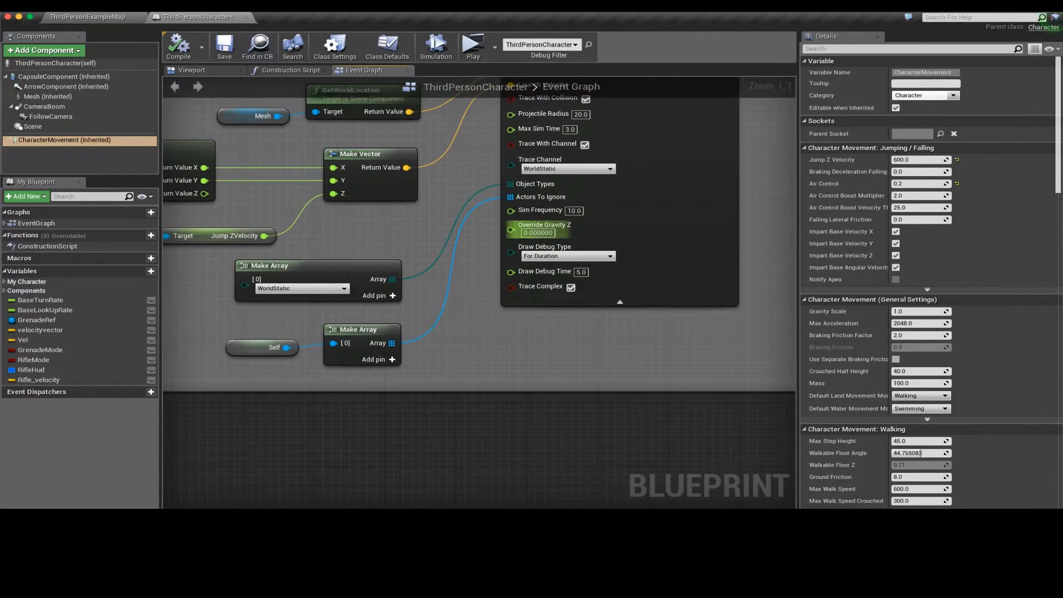
{"action": "mouse_move", "coordinate": [539, 210]}
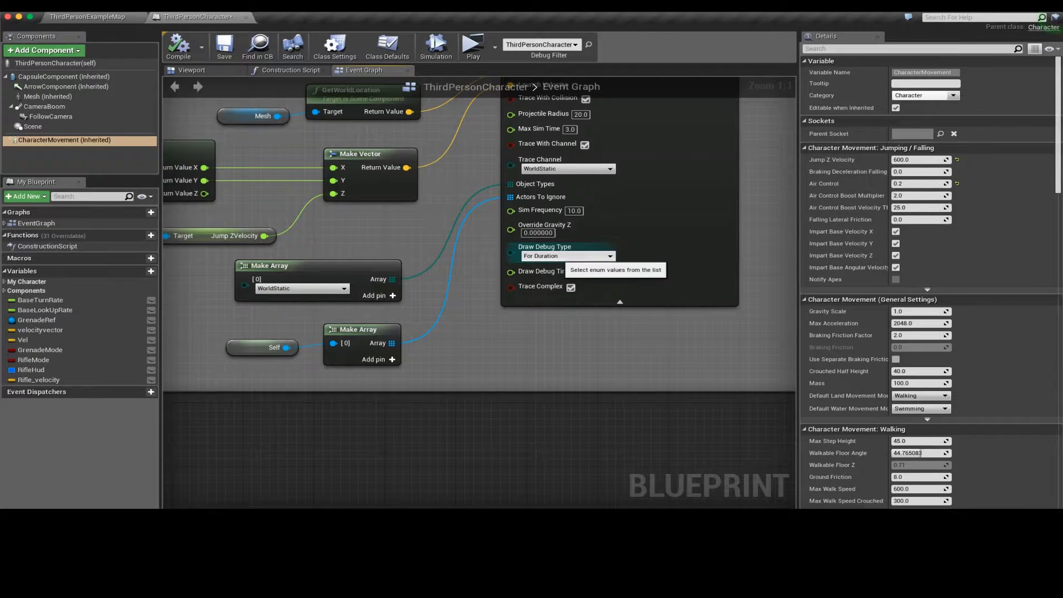
{"action": "left_click", "coordinate": [567, 256]}
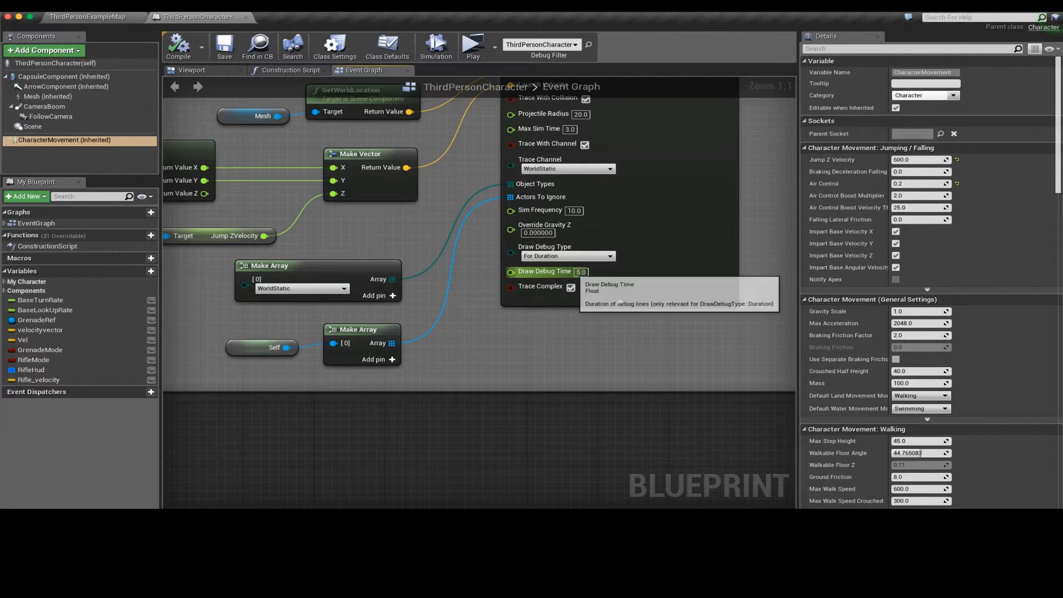
{"action": "scroll", "scroll_direction": "down", "scroll_amount": 3}
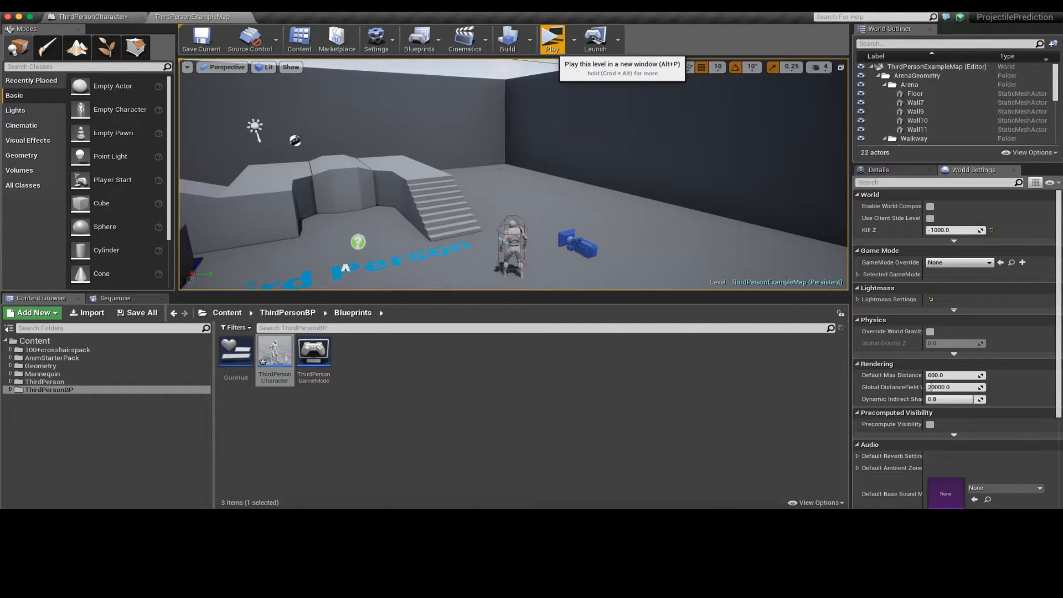
Step: Play the level in a standalone window and control the character to test it
{"action": "left_click", "coordinate": [551, 39]}
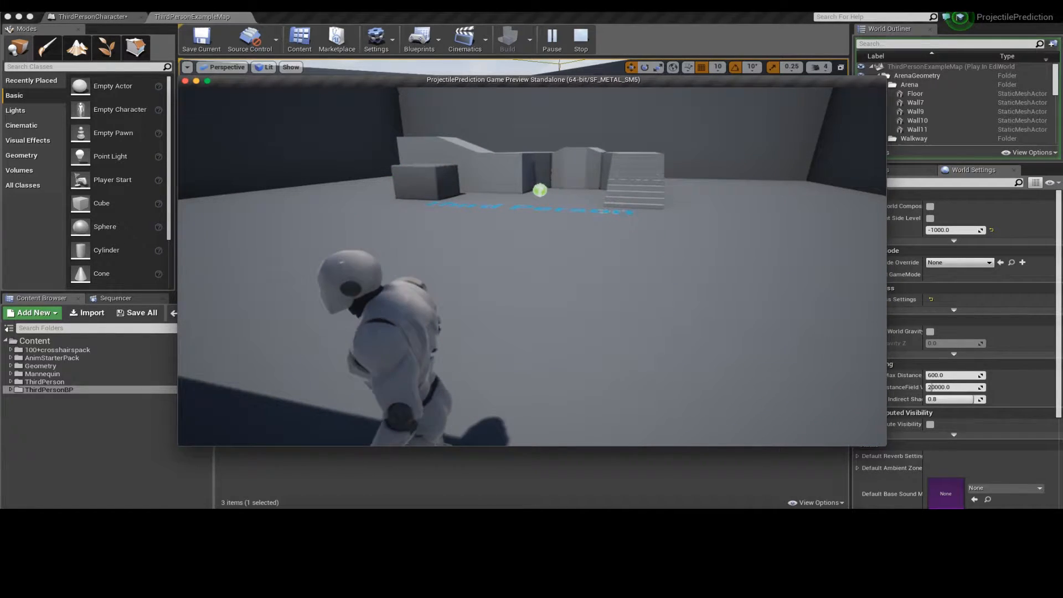
{"action": "left_click", "coordinate": [197, 17]}
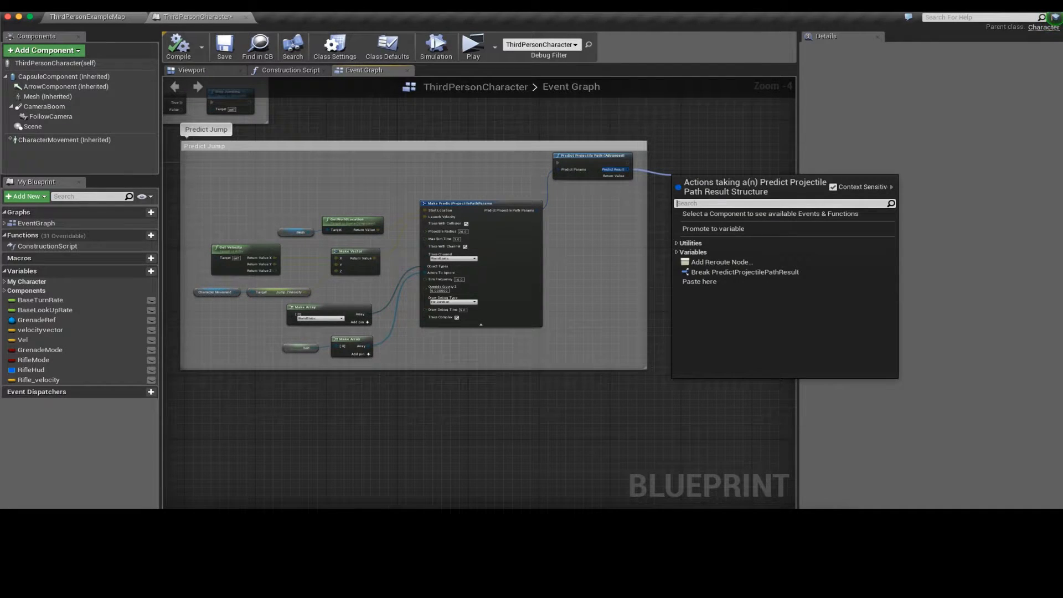
{"action": "left_click", "coordinate": [744, 272]}
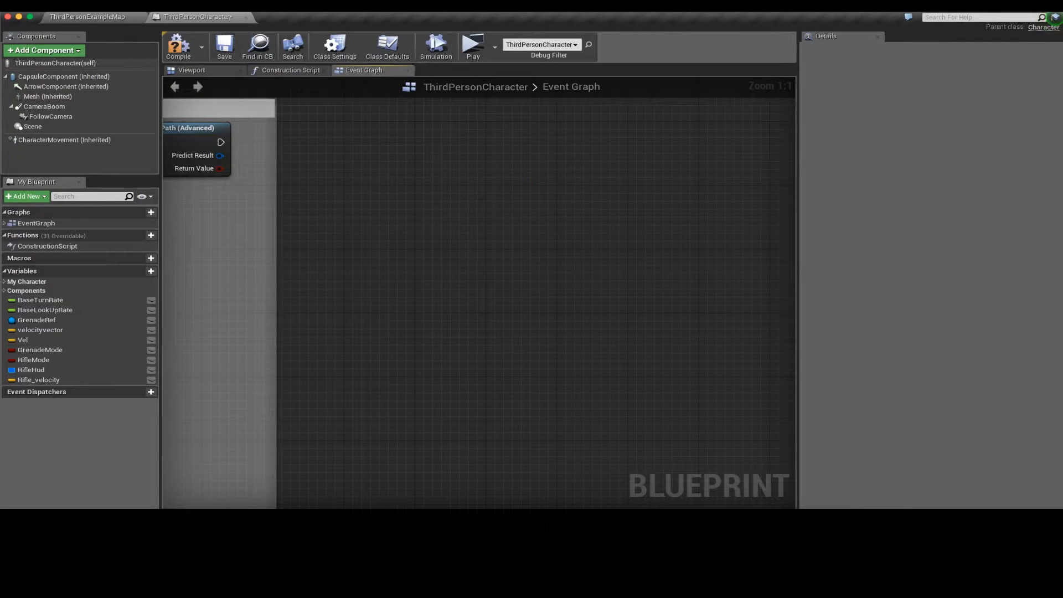
Step: Look over the grenade-spawning nodes, then return to the level editor to reach the Grenade asset
{"action": "scroll", "scroll_direction": "down", "scroll_amount": 3}
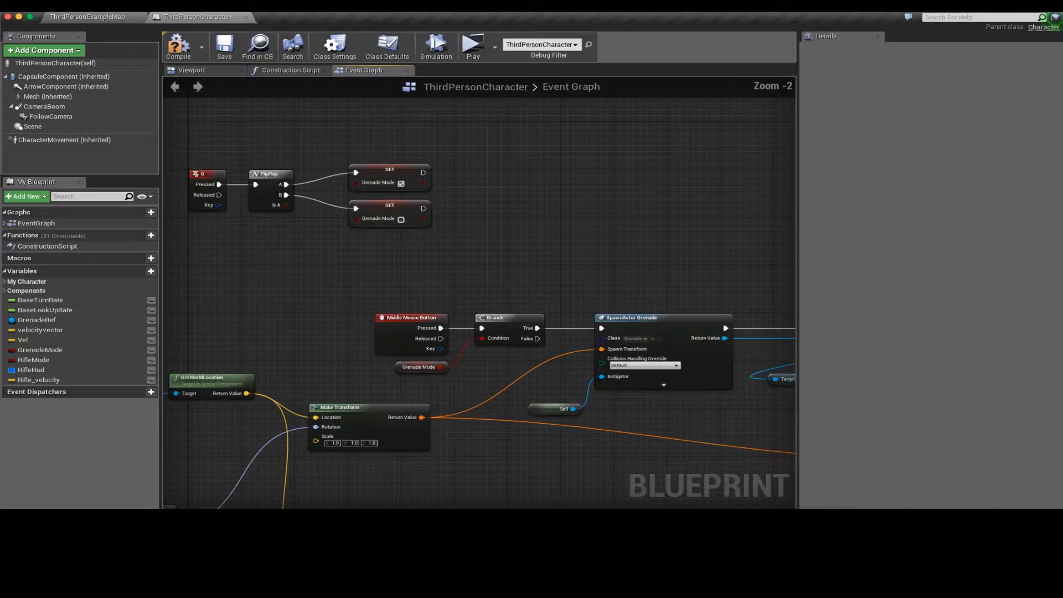
{"action": "scroll", "scroll_direction": "down", "scroll_amount": 3}
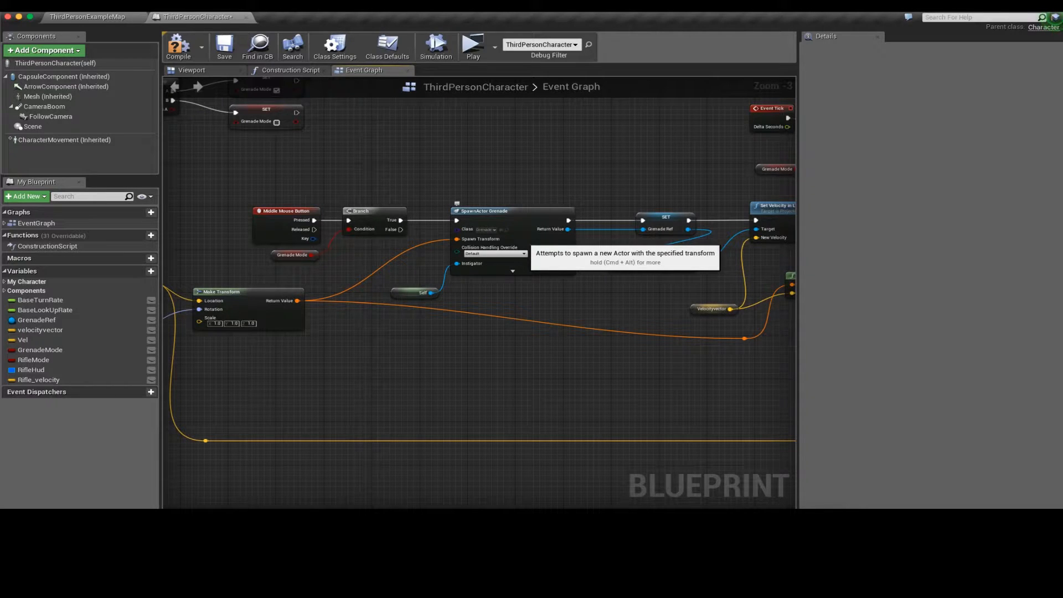
{"action": "left_click", "coordinate": [86, 16]}
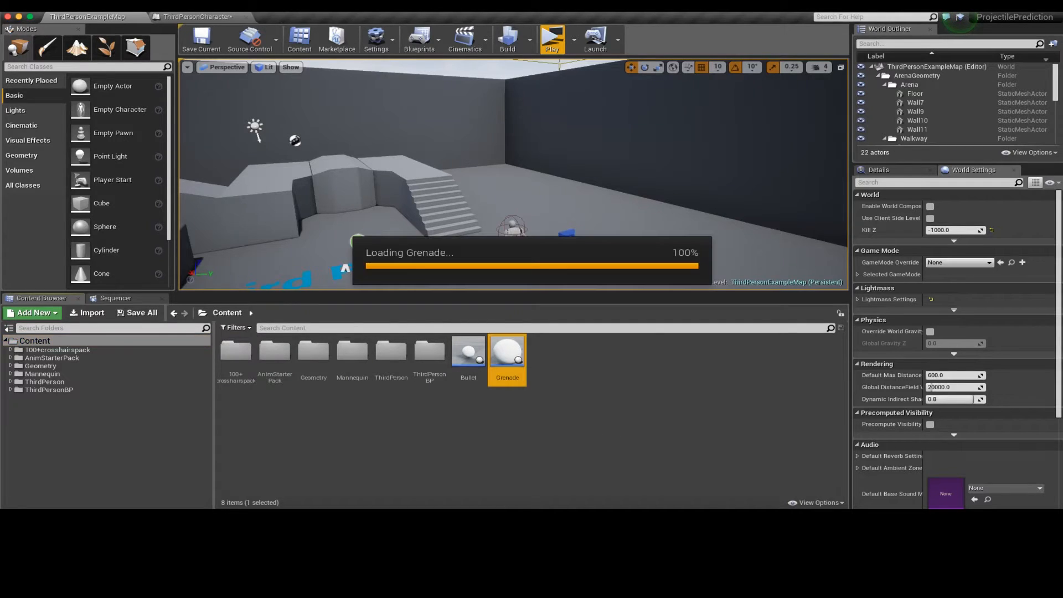
Step: Inspect the Grenade blueprint's ProjectileMovement settings, then return to the ThirdPersonCharacter graph
{"action": "double_click", "coordinate": [505, 349]}
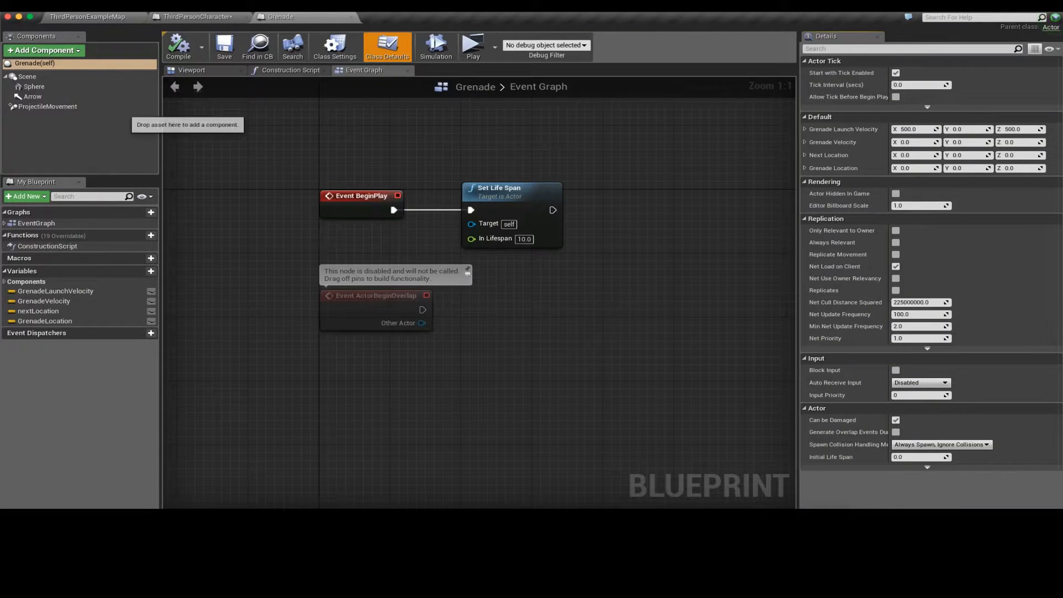
{"action": "left_click", "coordinate": [48, 106]}
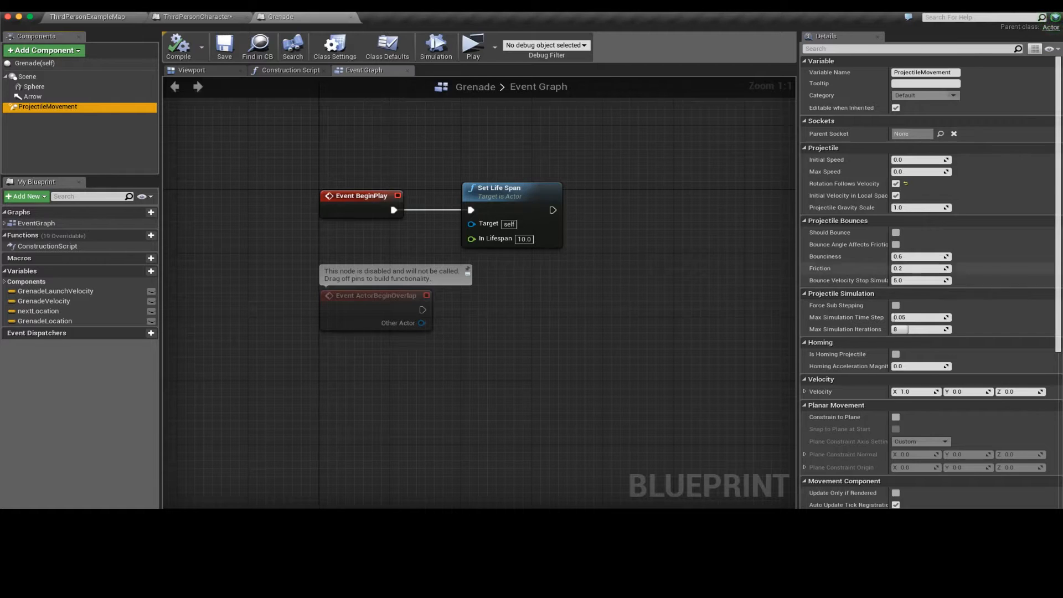
{"action": "left_click", "coordinate": [197, 16]}
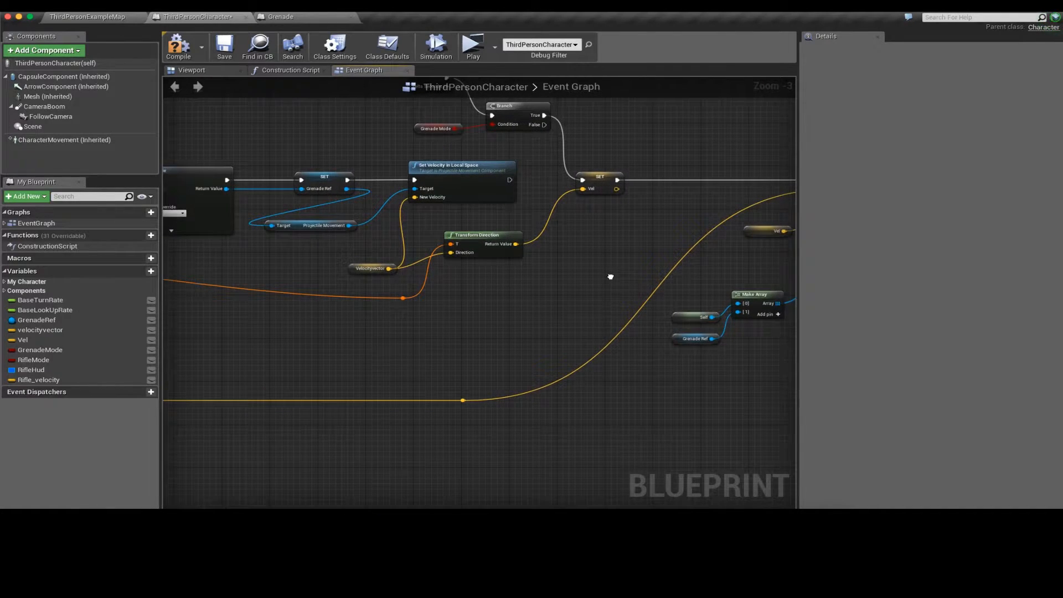
{"action": "left_click", "coordinate": [279, 17]}
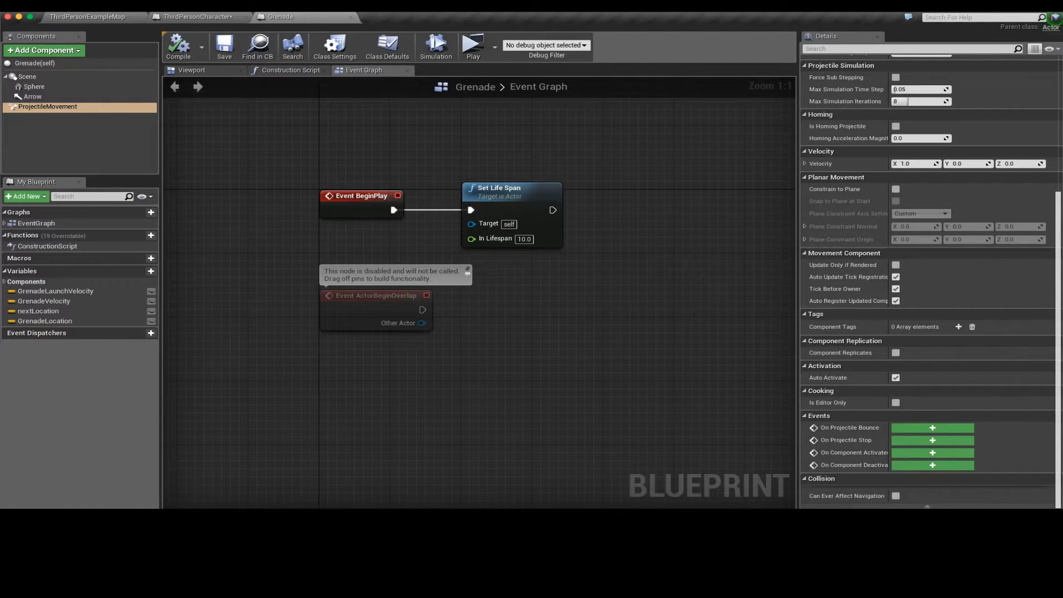
Step: Return to the ThirdPersonCharacter graph at the Set Velocity in Local Space node
{"action": "left_click", "coordinate": [197, 17]}
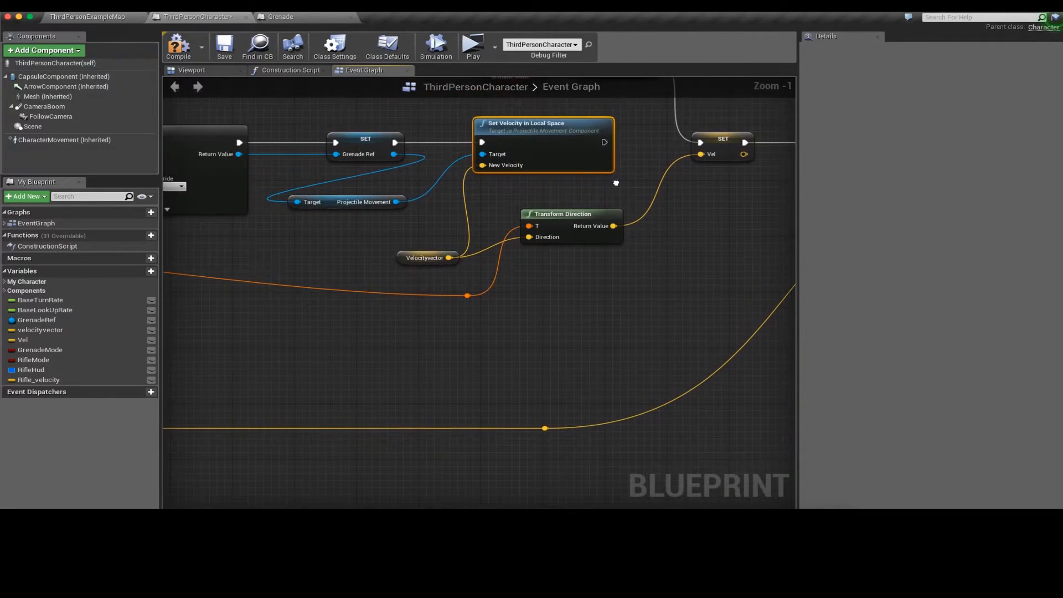
Step: Check the velocityvector default of 1000, 0, 1000, then switch to the Grenade's Velocity Z field
{"action": "left_click", "coordinate": [425, 258]}
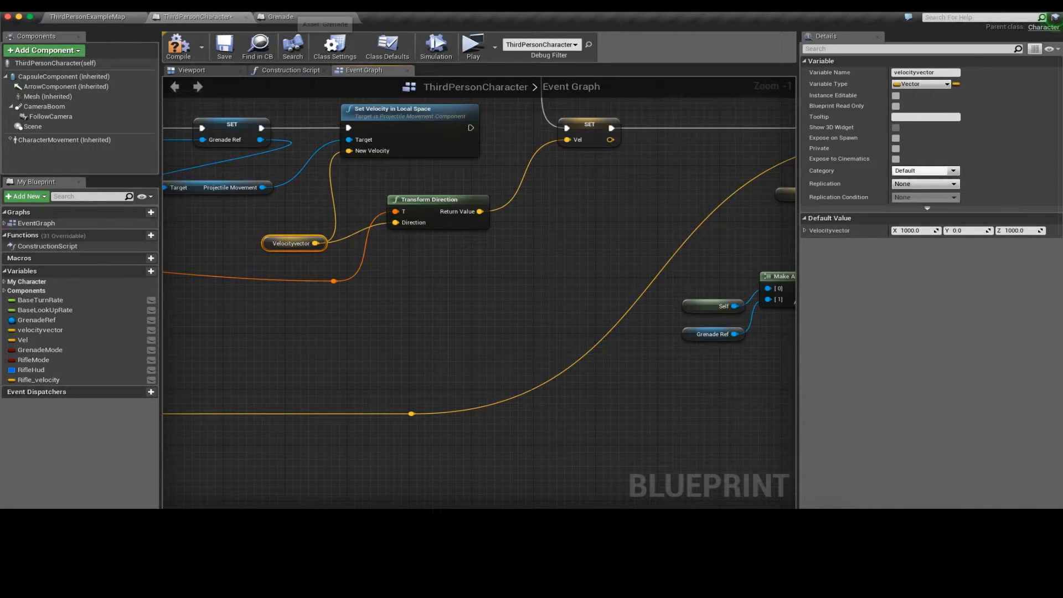
{"action": "left_click", "coordinate": [279, 16]}
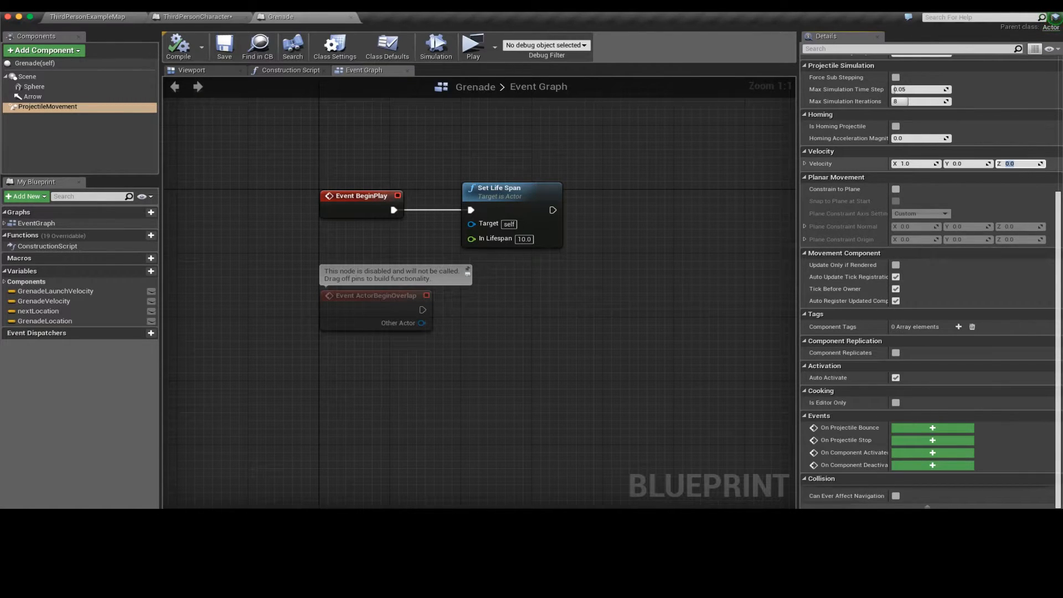
Step: Set the grenade's ProjectileMovement Velocity Z to 1.0 and Max Speed to 1000, then return to ThirdPersonCharacter
{"action": "type", "text": "1.0"}
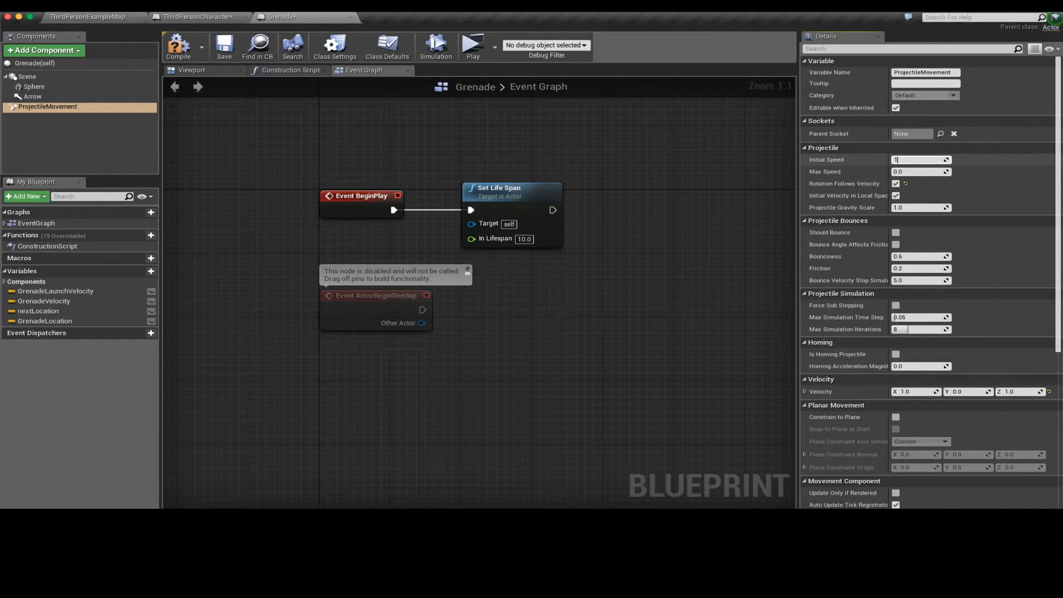
{"action": "type", "text": "1000.0"}
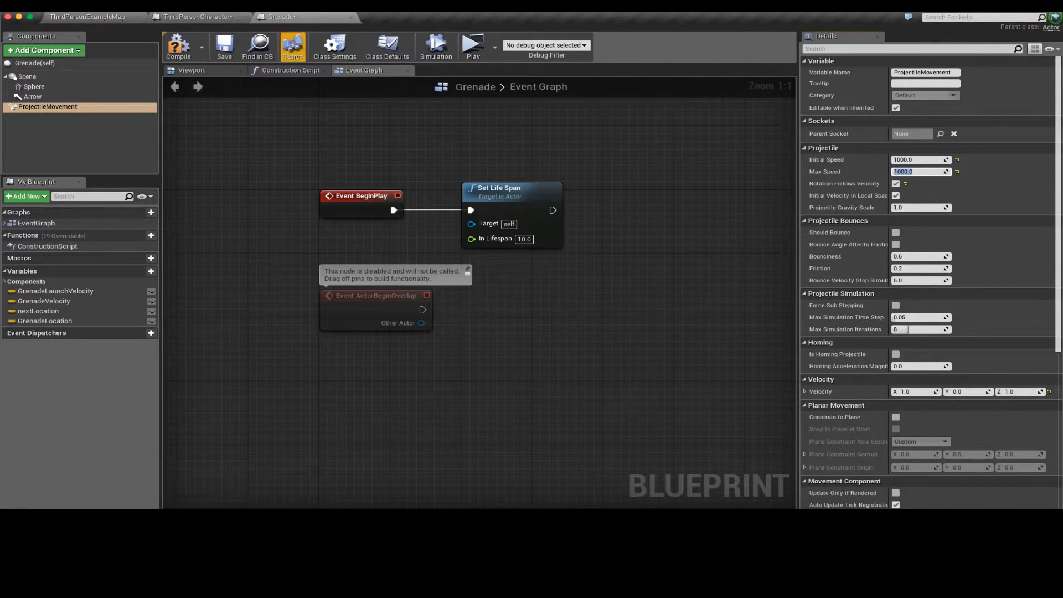
{"action": "left_click", "coordinate": [201, 17]}
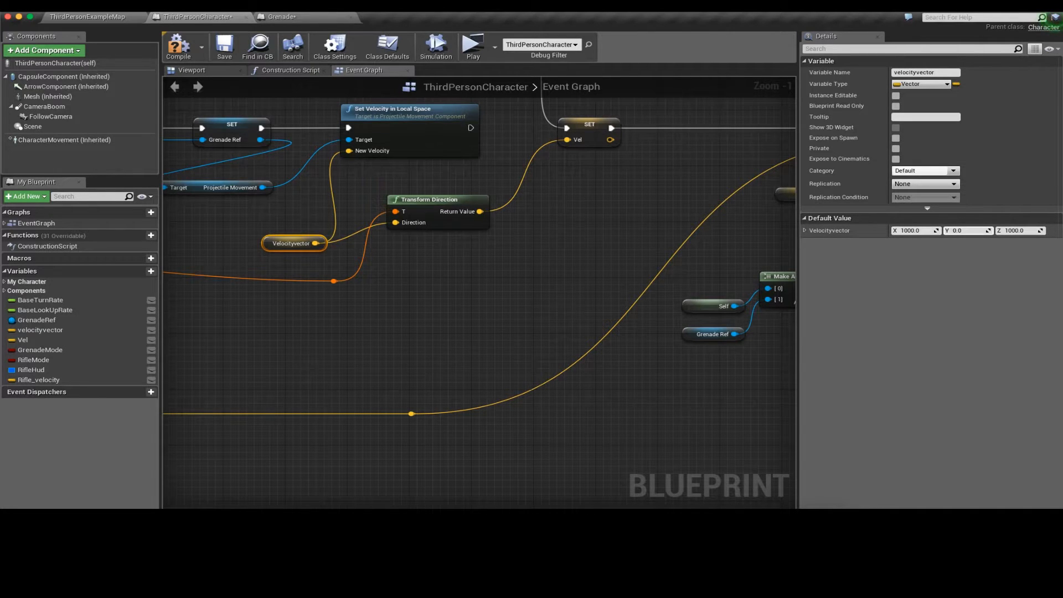
{"action": "left_click", "coordinate": [278, 16]}
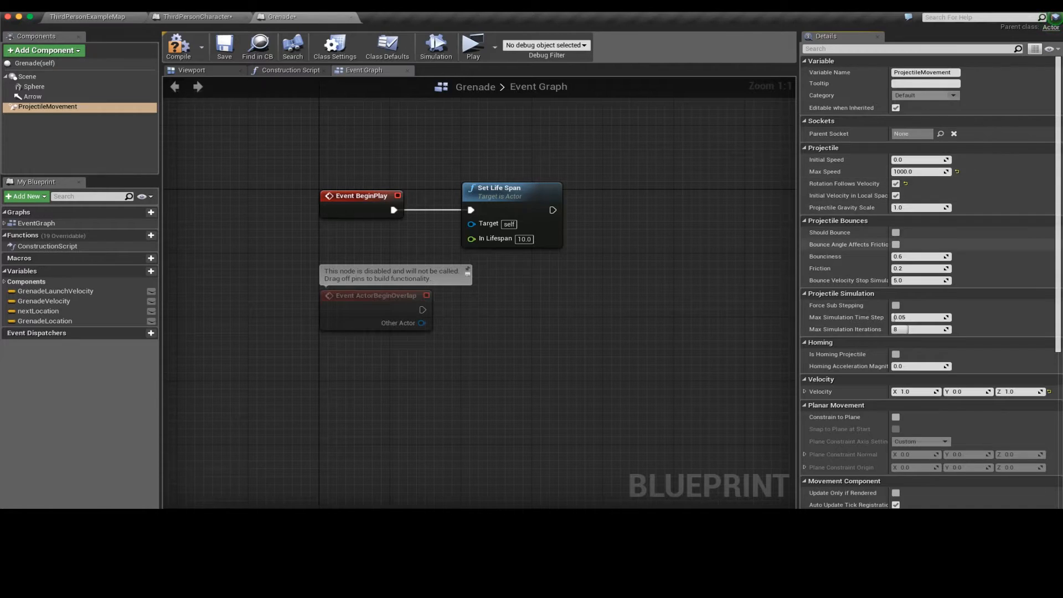
{"action": "left_click", "coordinate": [197, 17]}
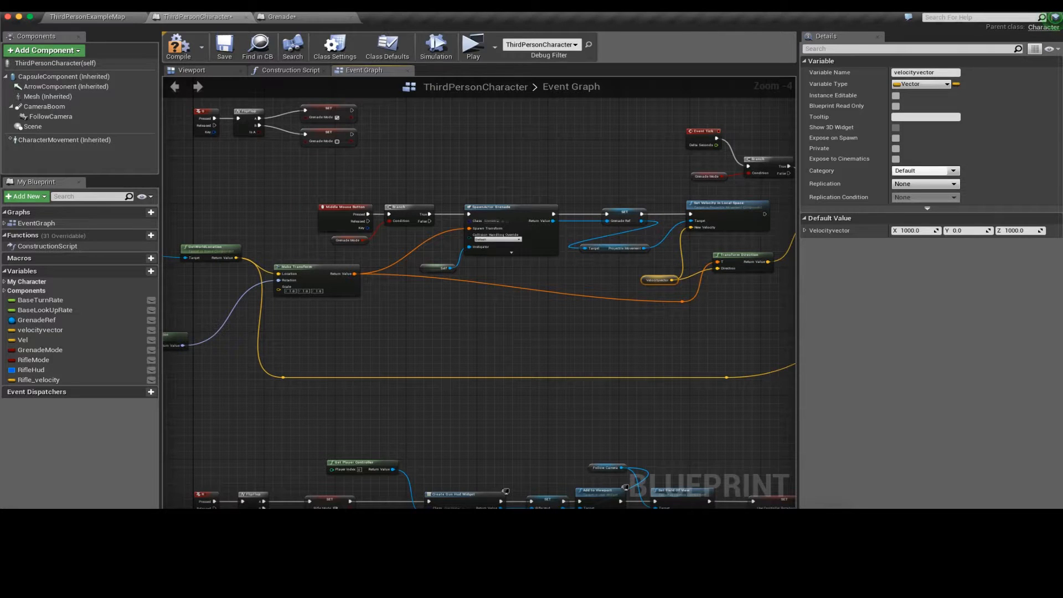
{"action": "left_click", "coordinate": [328, 112]}
{"action": "type", "text": "predict"}
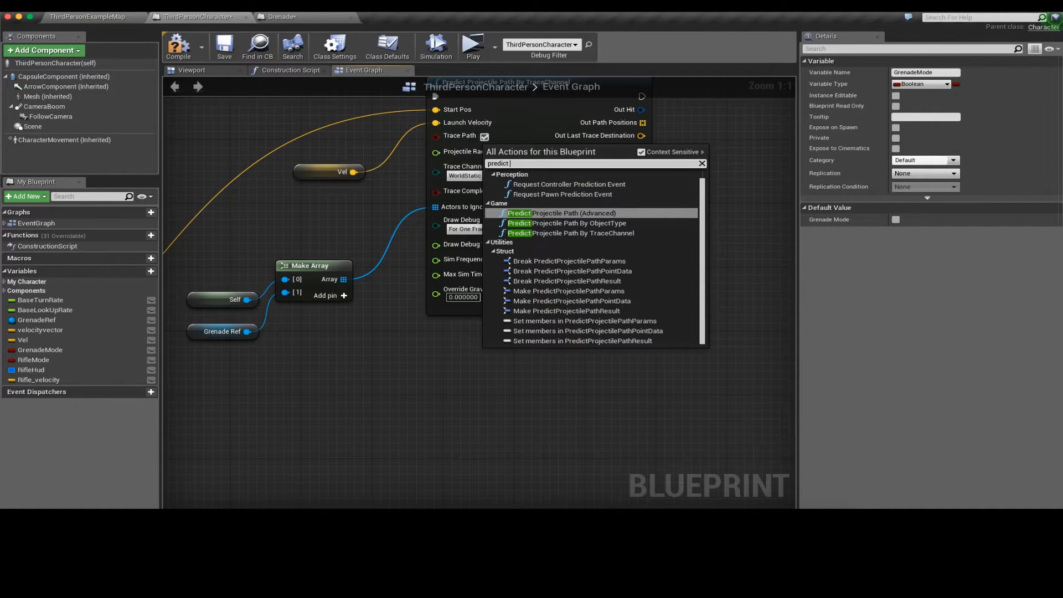
{"action": "mouse_move", "coordinate": [560, 213]}
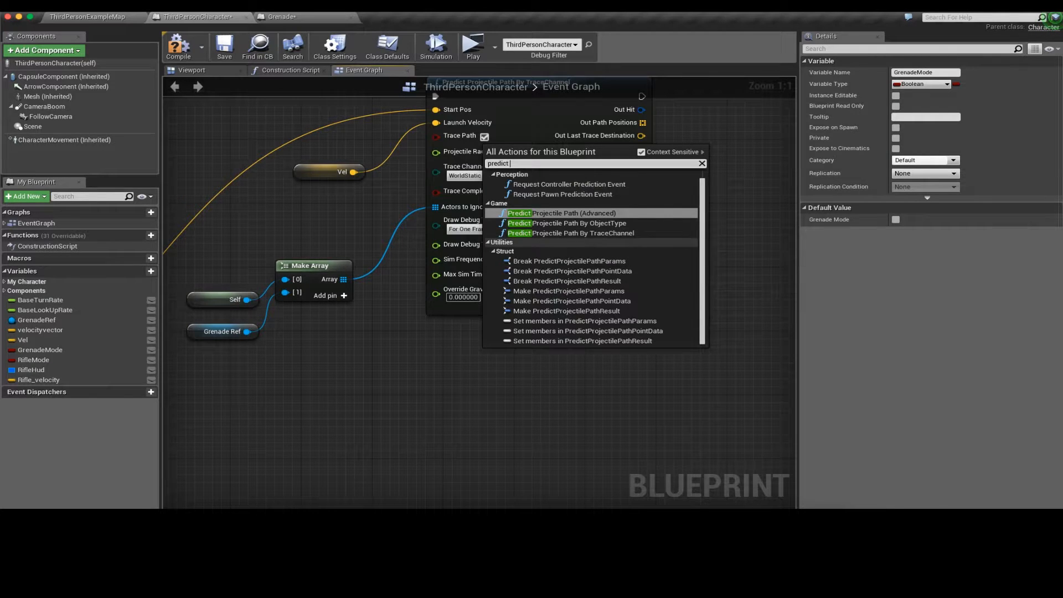
{"action": "mouse_move", "coordinate": [560, 213]}
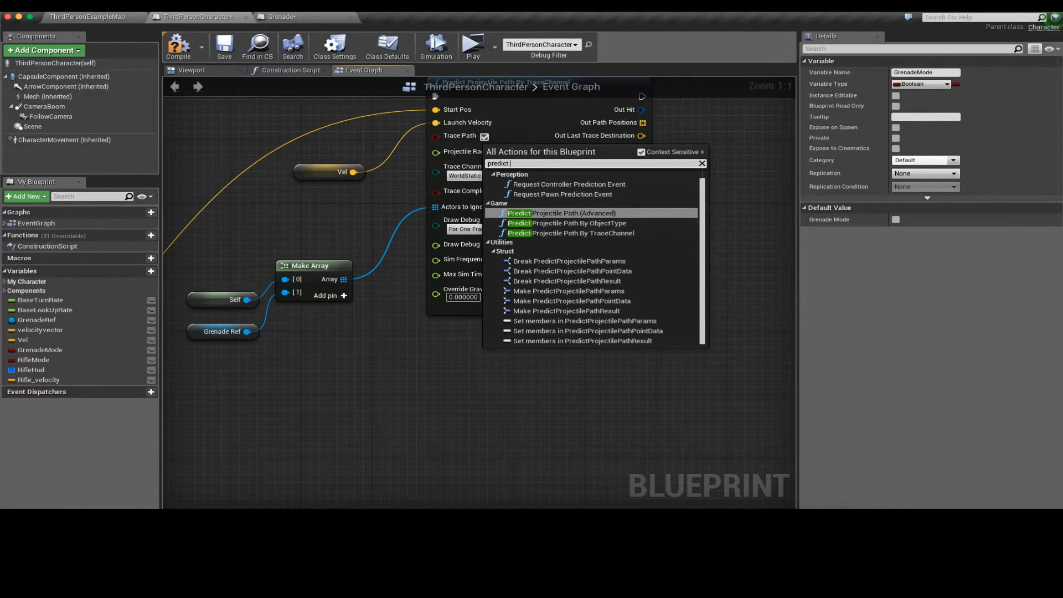
{"action": "left_click", "coordinate": [566, 232]}
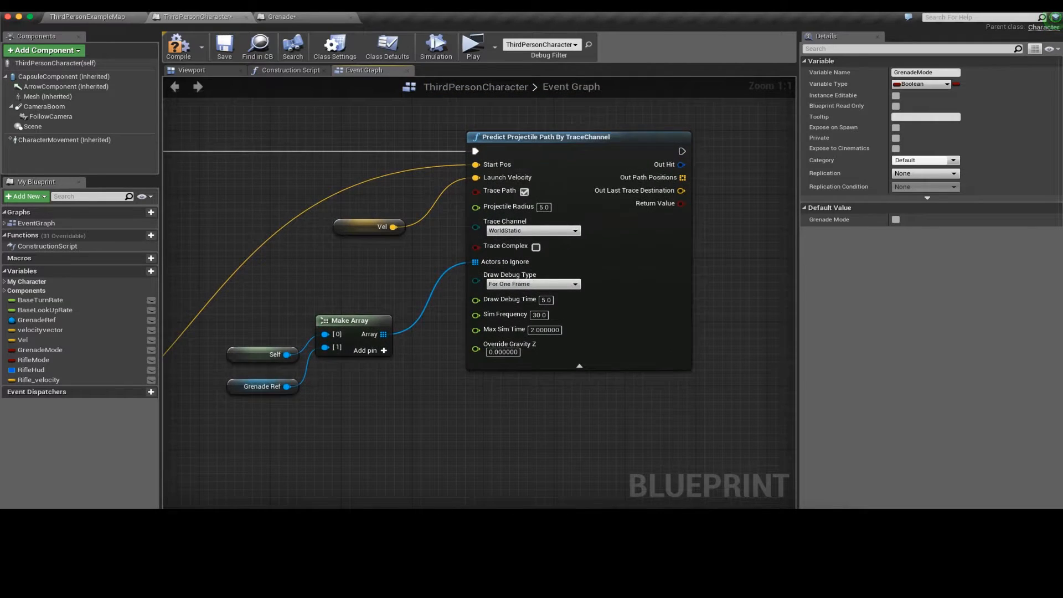
Step: Select the Scene node feeding GetWorldLocation and view its component 50 cm ahead of the character
{"action": "scroll", "scroll_direction": "down", "scroll_amount": 3}
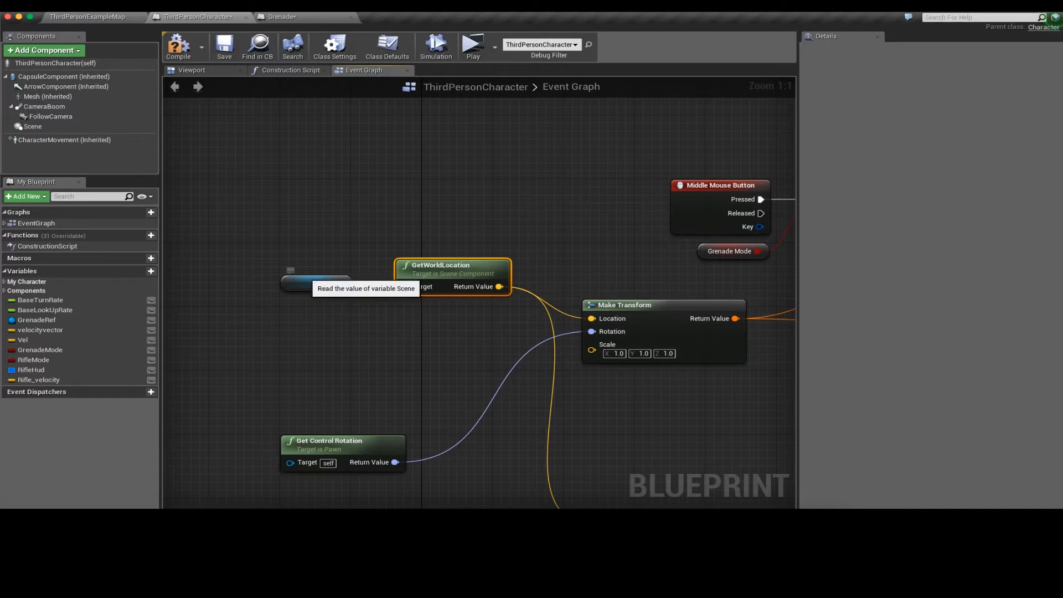
{"action": "left_click", "coordinate": [317, 282]}
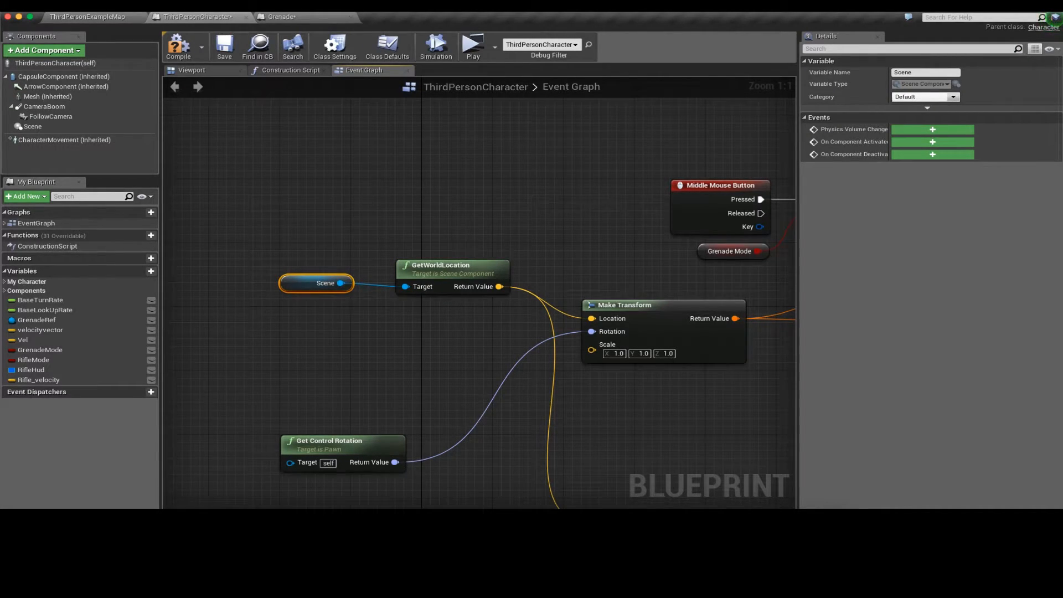
{"action": "left_click", "coordinate": [191, 70]}
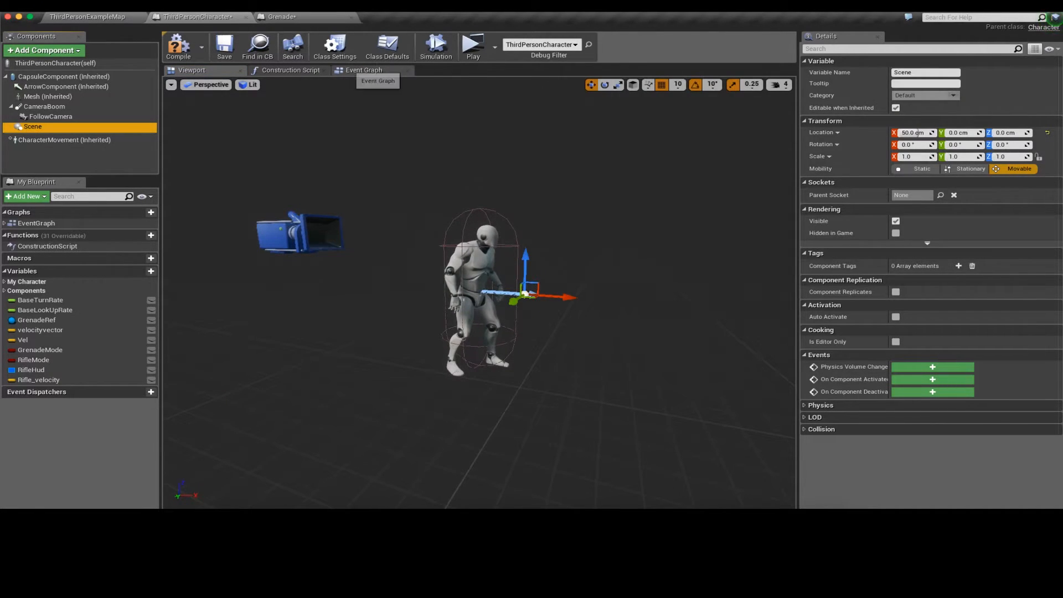
Step: Return to the character Event Graph at the Predict Projectile Path By TraceChannel node
{"action": "left_click", "coordinate": [363, 69]}
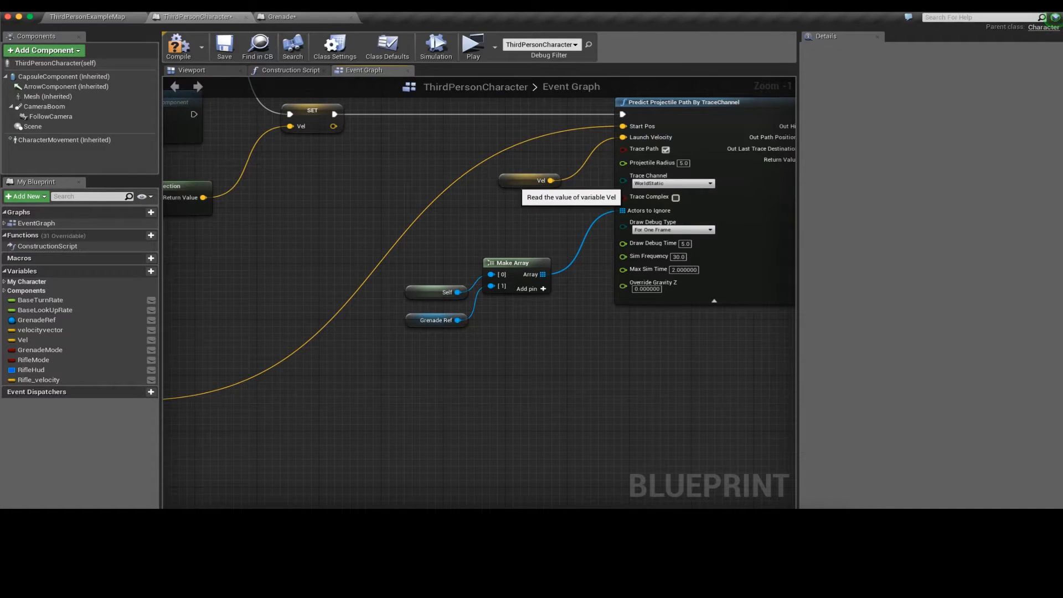
Step: Add a second Transform Direction node and inspect velocityvector's default of 1000, 0, 1000
{"action": "left_click", "coordinate": [529, 180]}
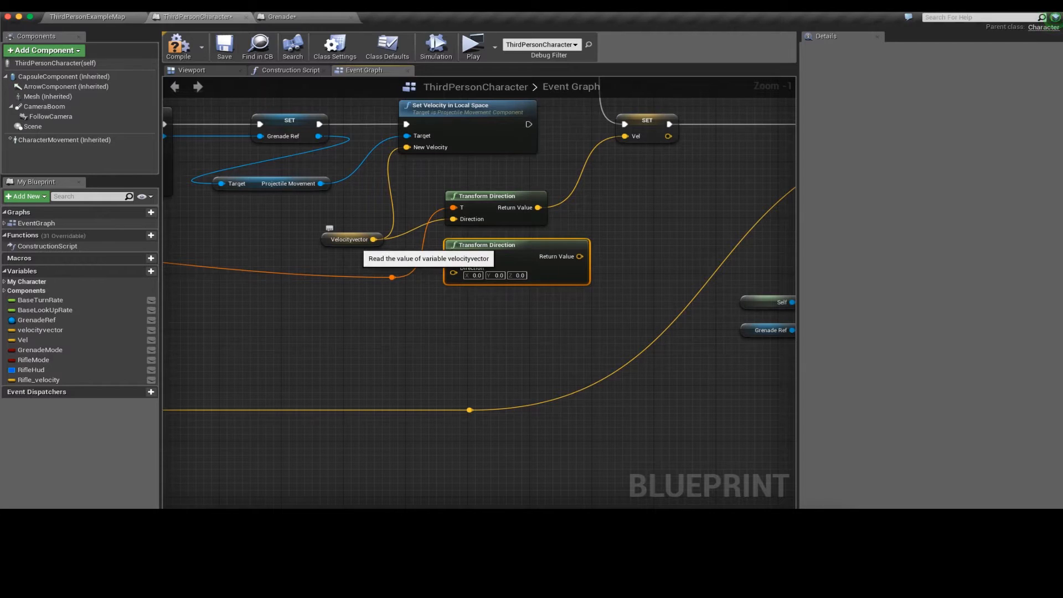
{"action": "left_click", "coordinate": [349, 239]}
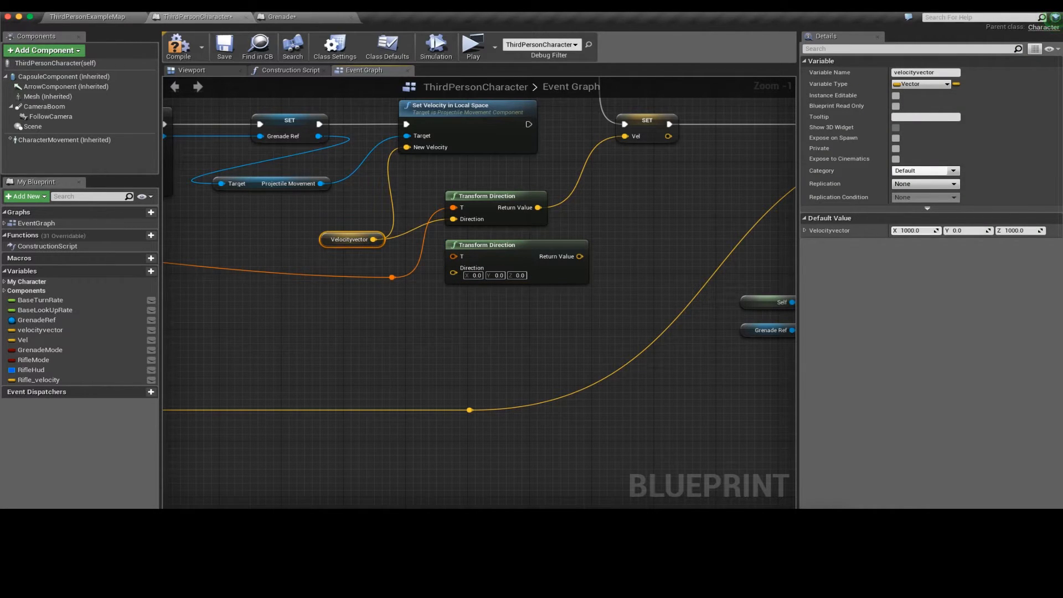
{"action": "mouse_move", "coordinate": [495, 245]}
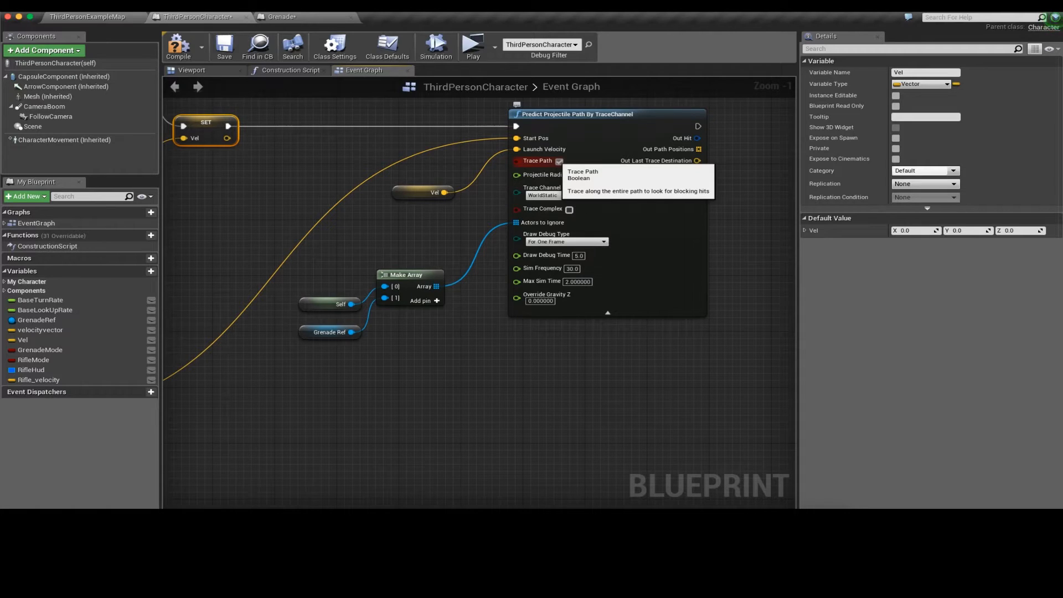
Step: Feed Self and Grenade Ref through Make Array into the prediction's Actors to Ignore
{"action": "left_click", "coordinate": [557, 160]}
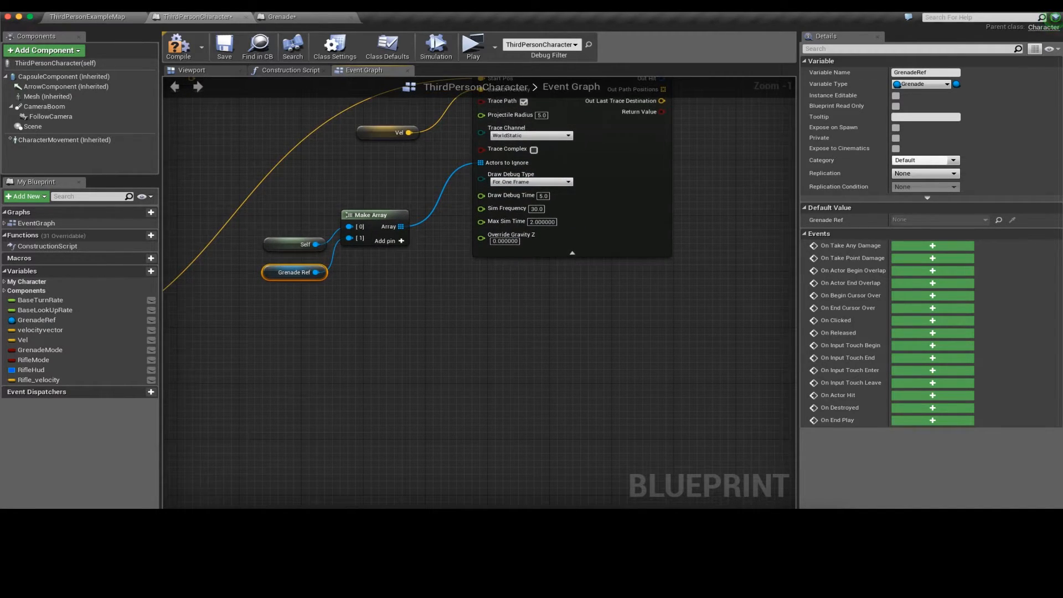
{"action": "mouse_move", "coordinate": [481, 208]}
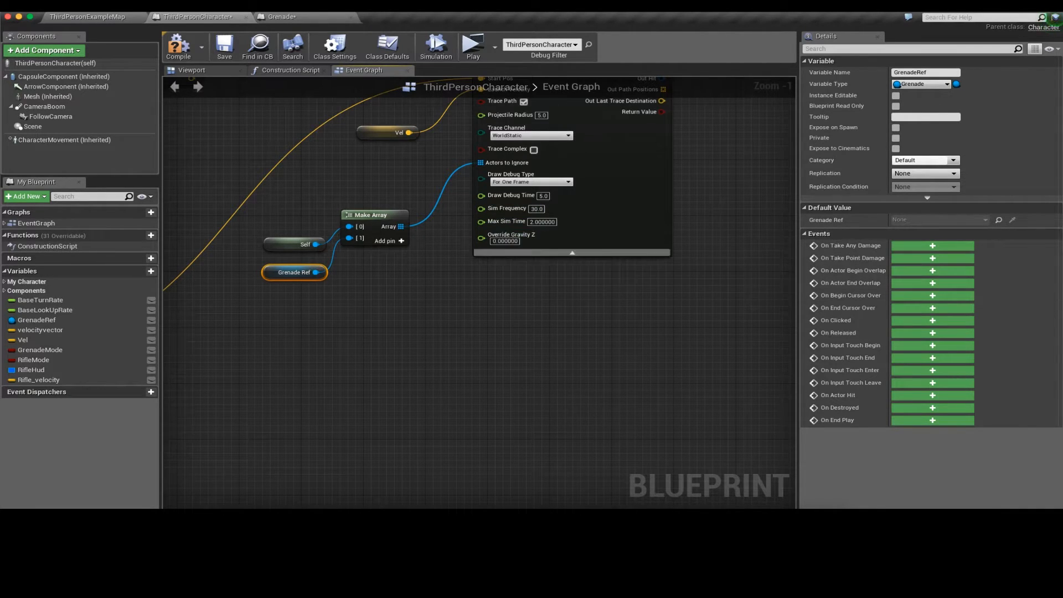
{"action": "mouse_move", "coordinate": [508, 221]}
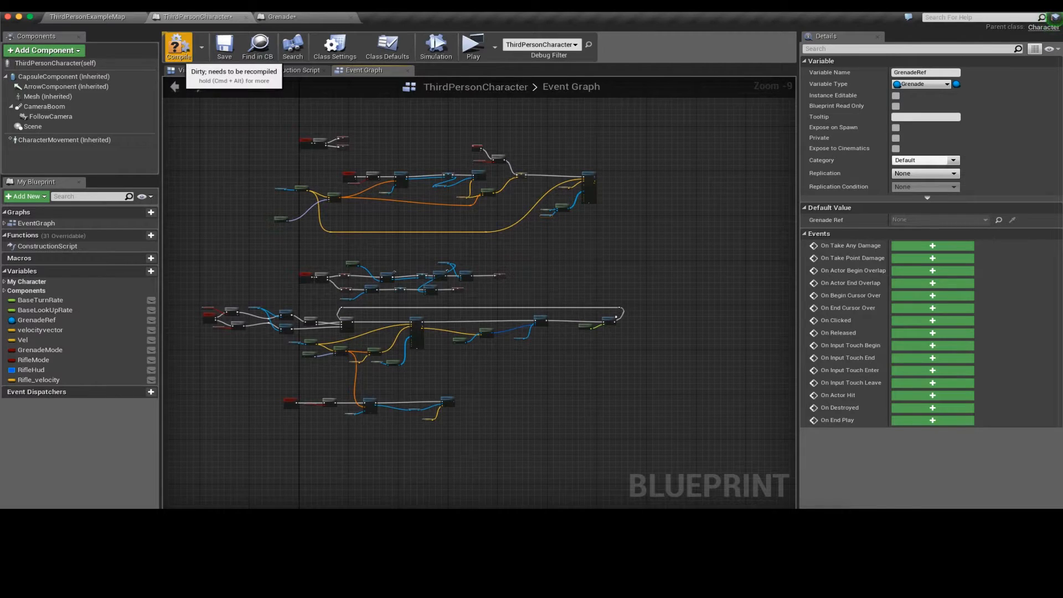
Step: Compile the ThirdPersonCharacter blueprint and bring up the ThirdPersonExampleMap level
{"action": "left_click", "coordinate": [177, 46]}
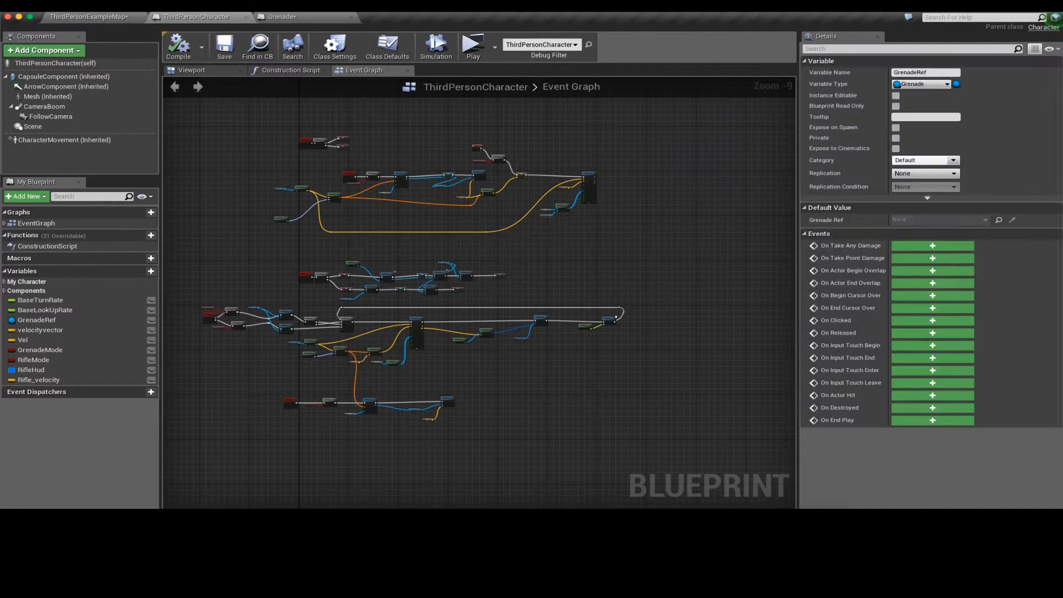
{"action": "left_click", "coordinate": [86, 16]}
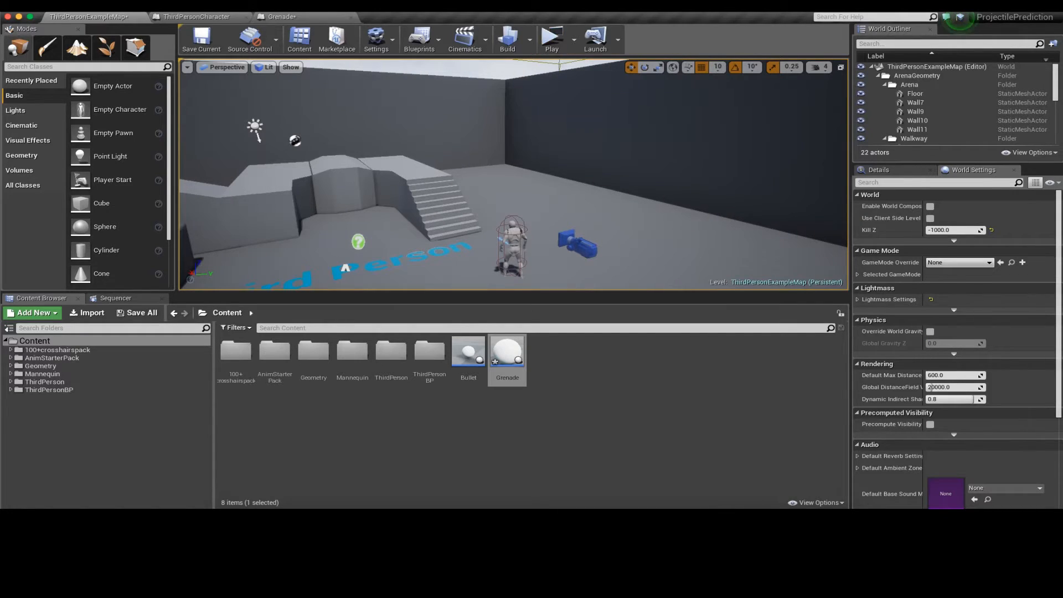
{"action": "left_click", "coordinate": [551, 37]}
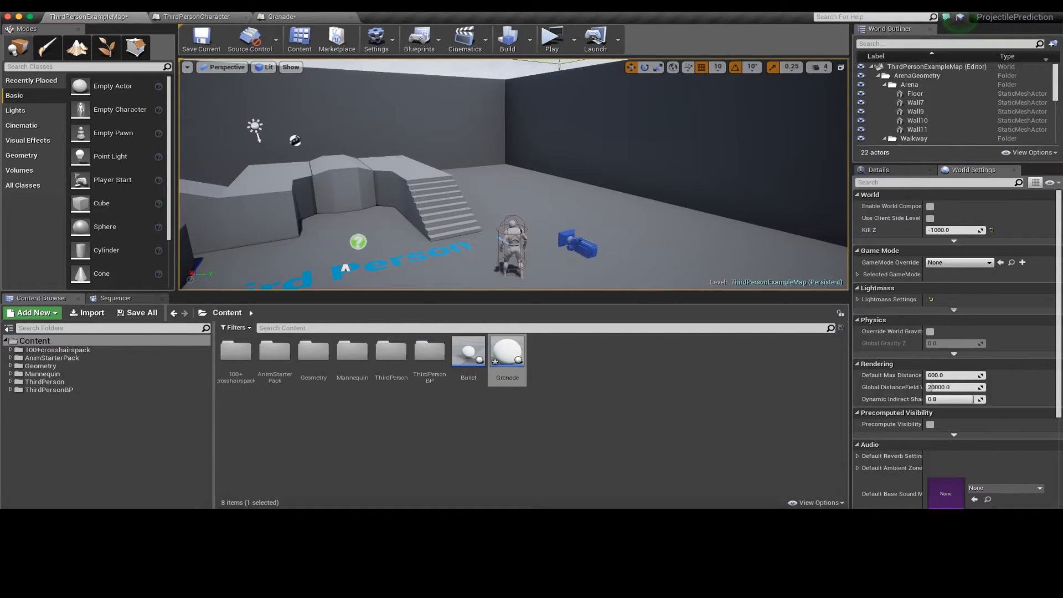
Step: Review the gun HUD widget and Predict Projectile Path nodes in the ThirdPersonCharacter graph
{"action": "left_click", "coordinate": [197, 17]}
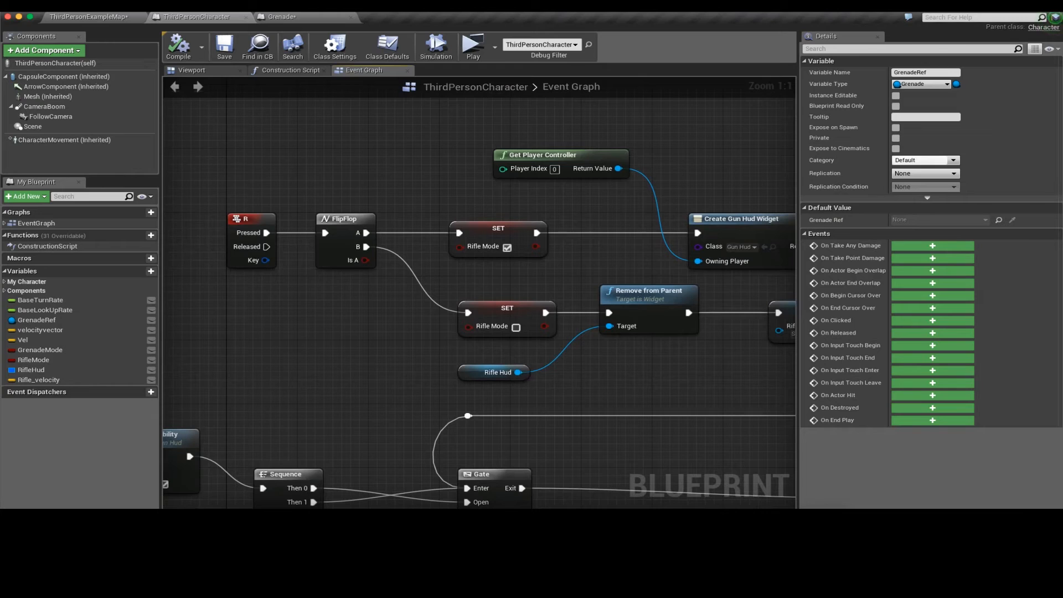
{"action": "scroll", "scroll_direction": "down", "scroll_amount": 3}
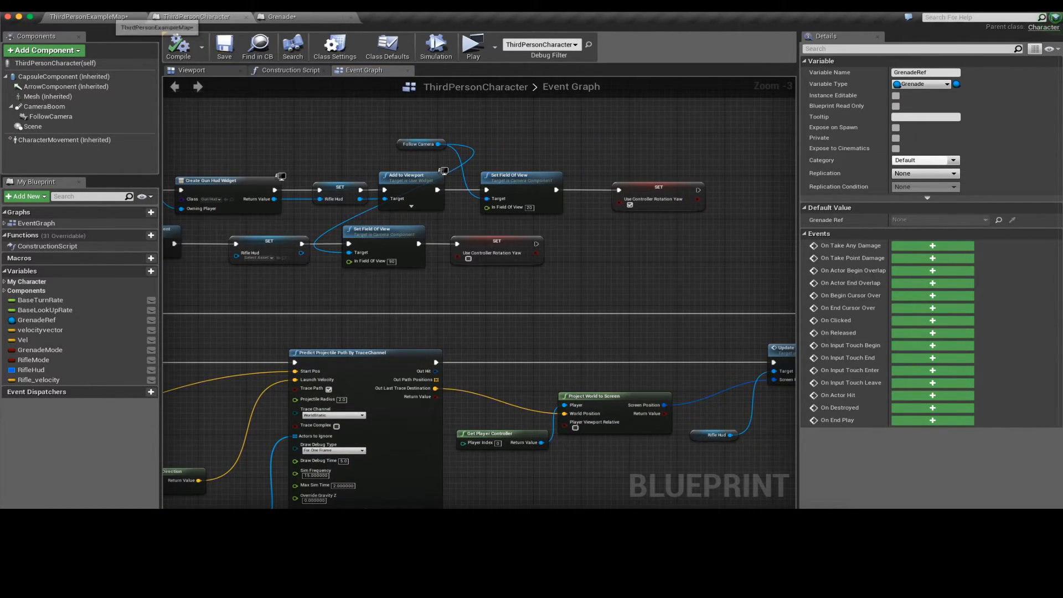
Step: Play the level, aim down the rifle scope to see the green trajectory marker, then stop
{"action": "left_click", "coordinate": [89, 17]}
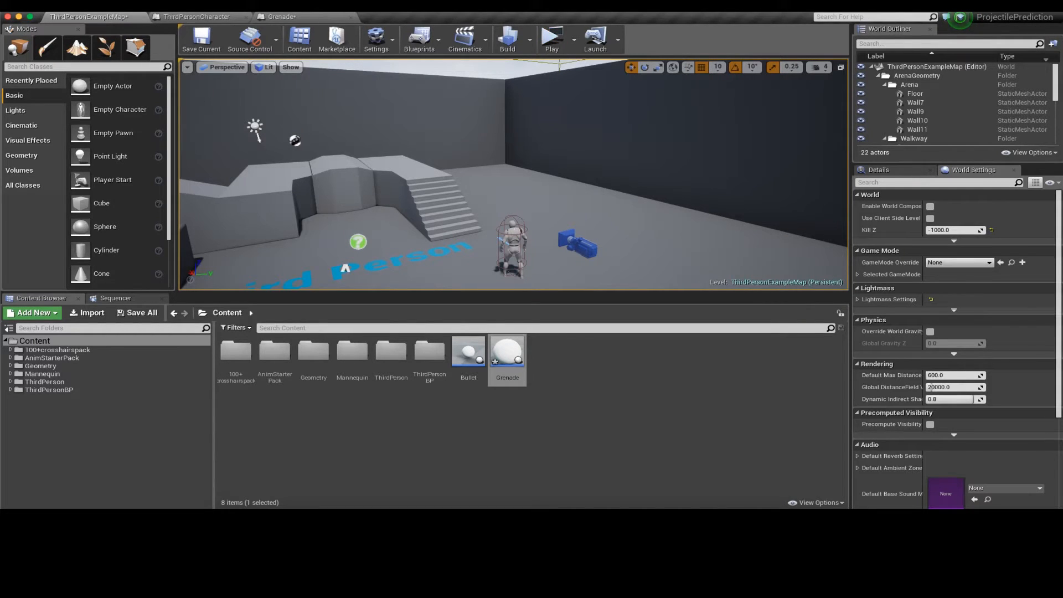
{"action": "left_click", "coordinate": [551, 38]}
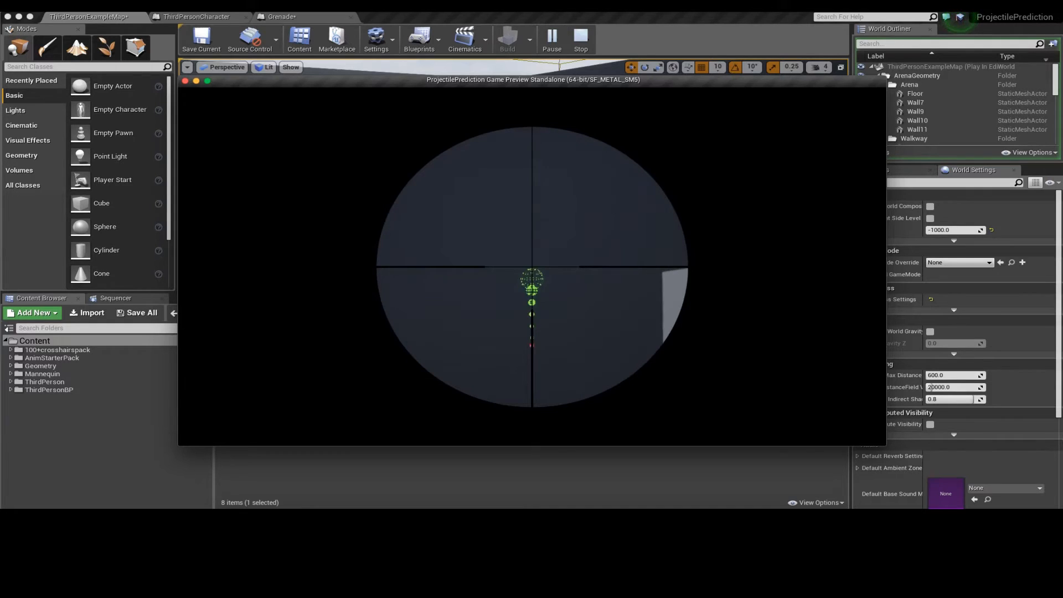
{"action": "left_click", "coordinate": [579, 39]}
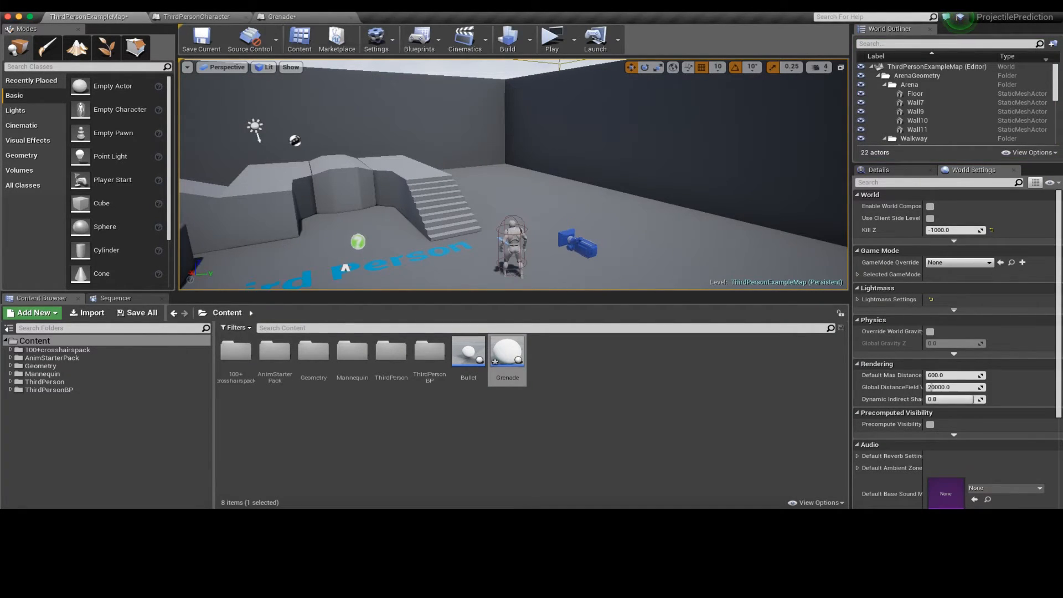
Step: Review the Right Mouse Button, Gate and Delay nodes feeding Predict Projectile Path
{"action": "left_click", "coordinate": [197, 16]}
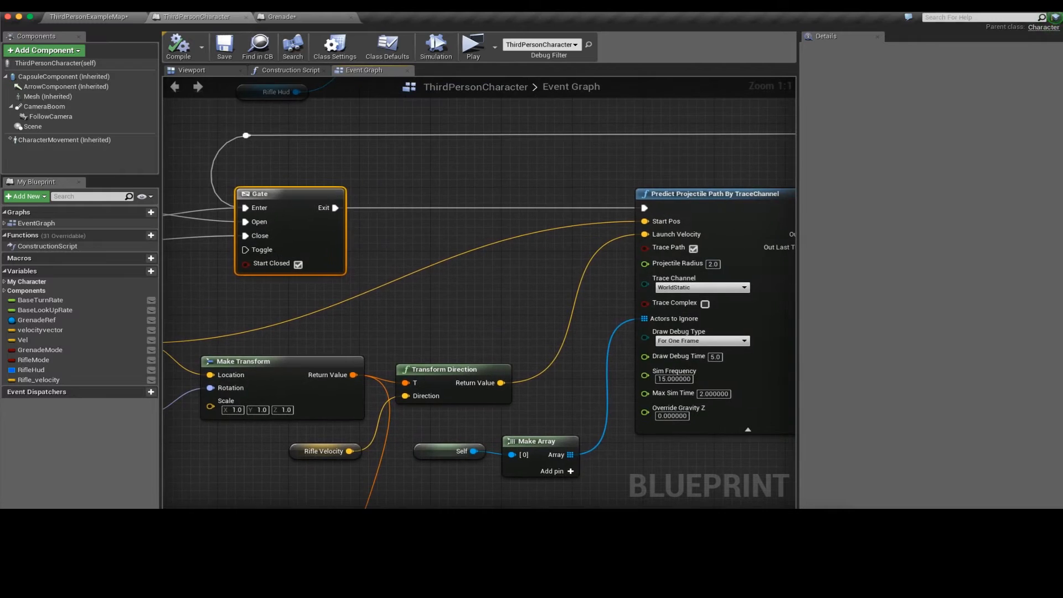
{"action": "scroll", "scroll_direction": "down", "scroll_amount": 3}
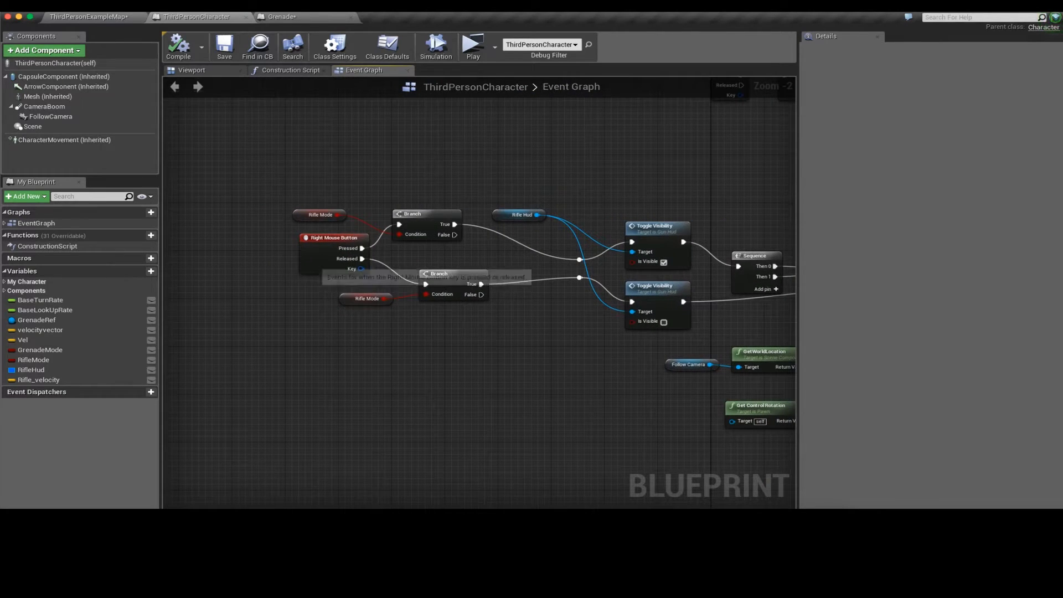
{"action": "left_click", "coordinate": [333, 236]}
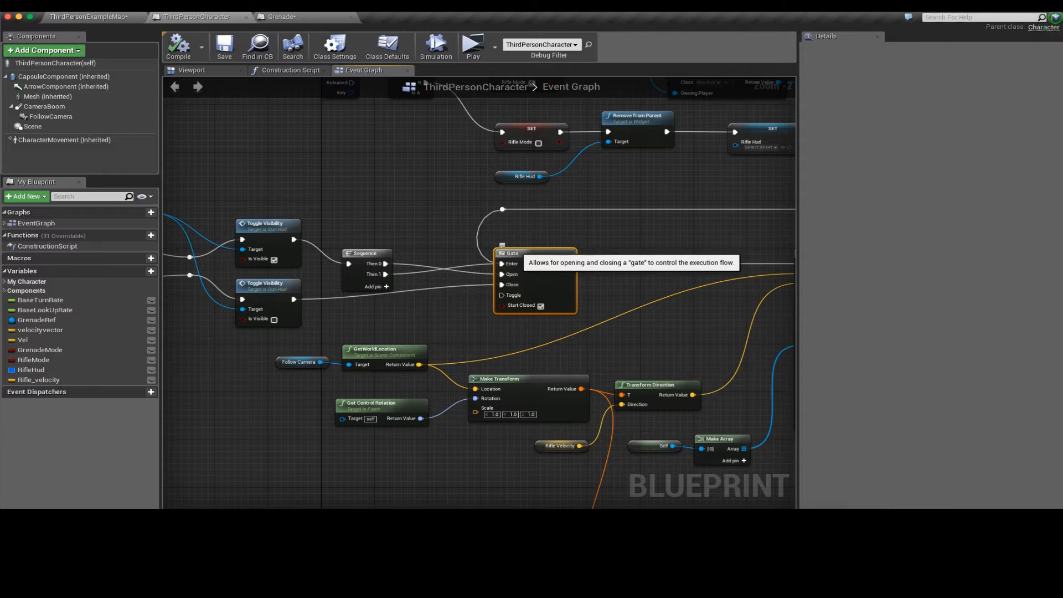
{"action": "mouse_move", "coordinate": [376, 273]}
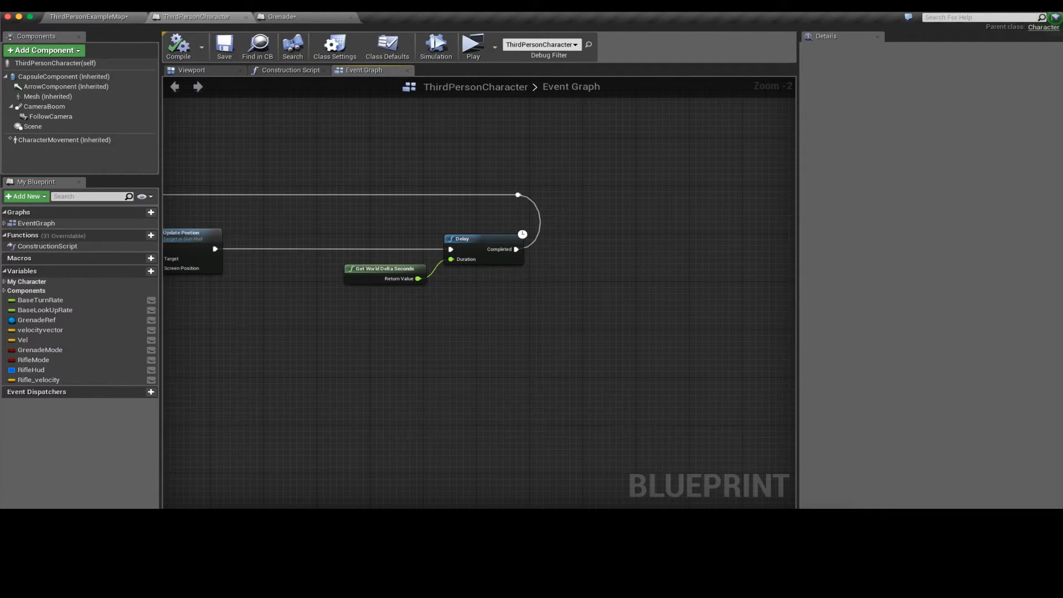
{"action": "mouse_move", "coordinate": [481, 243]}
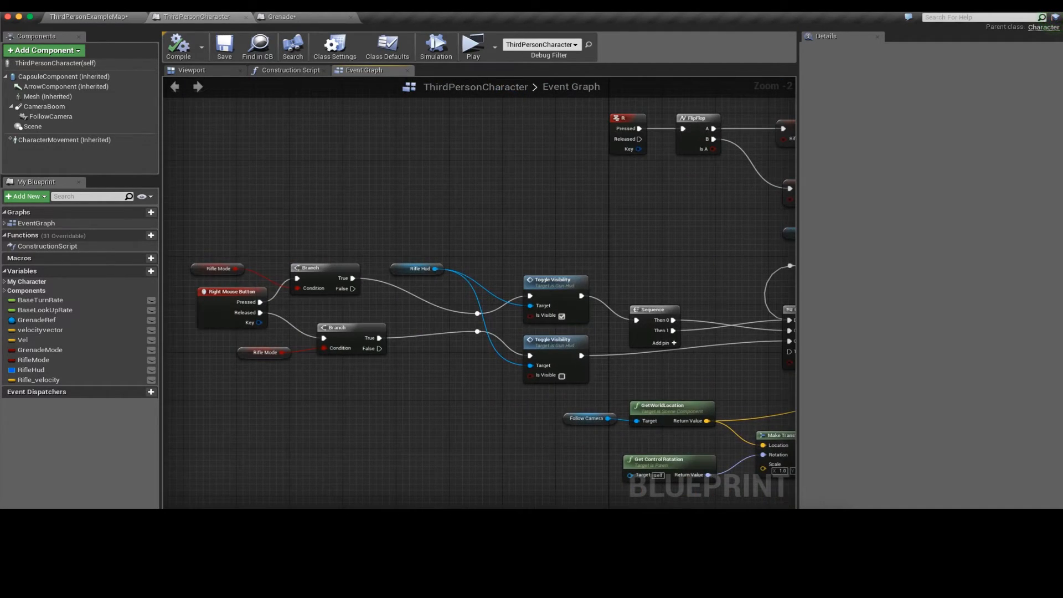
{"action": "left_click", "coordinate": [230, 291]}
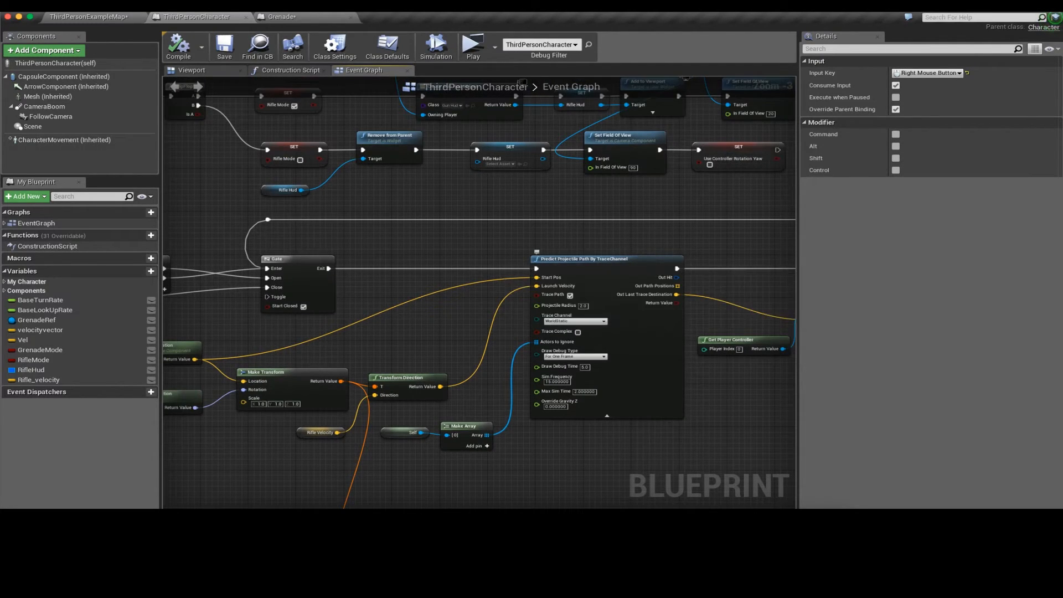
{"action": "mouse_move", "coordinate": [583, 258]}
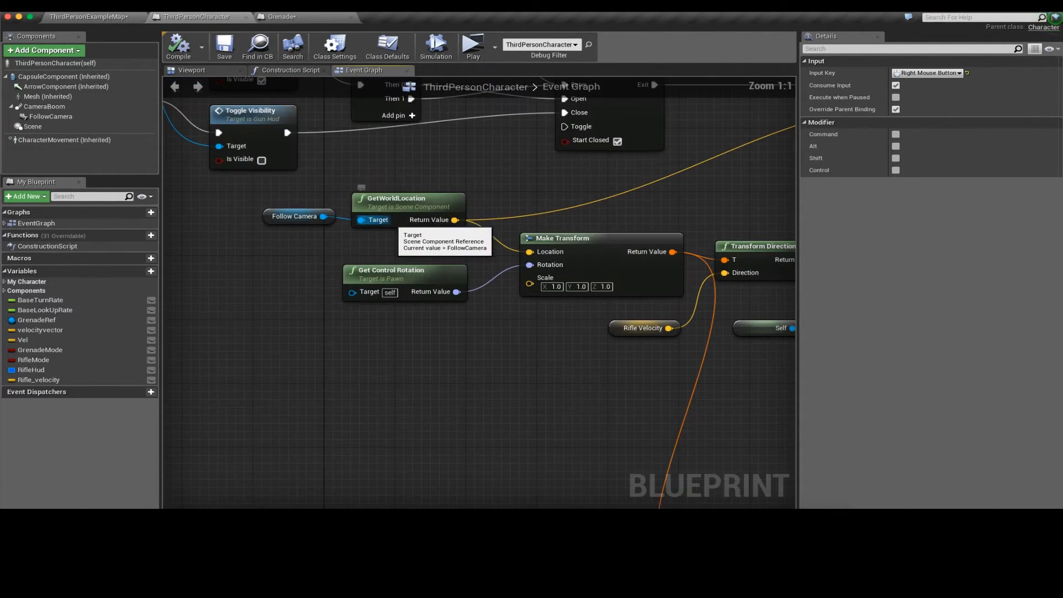
{"action": "left_click", "coordinate": [406, 198]}
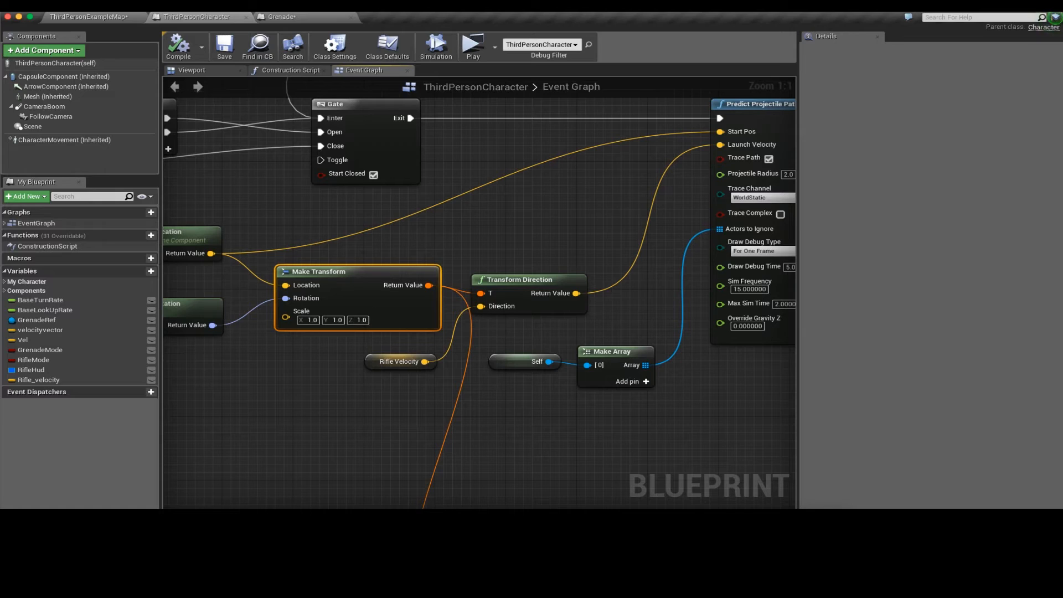
{"action": "mouse_move", "coordinate": [529, 279]}
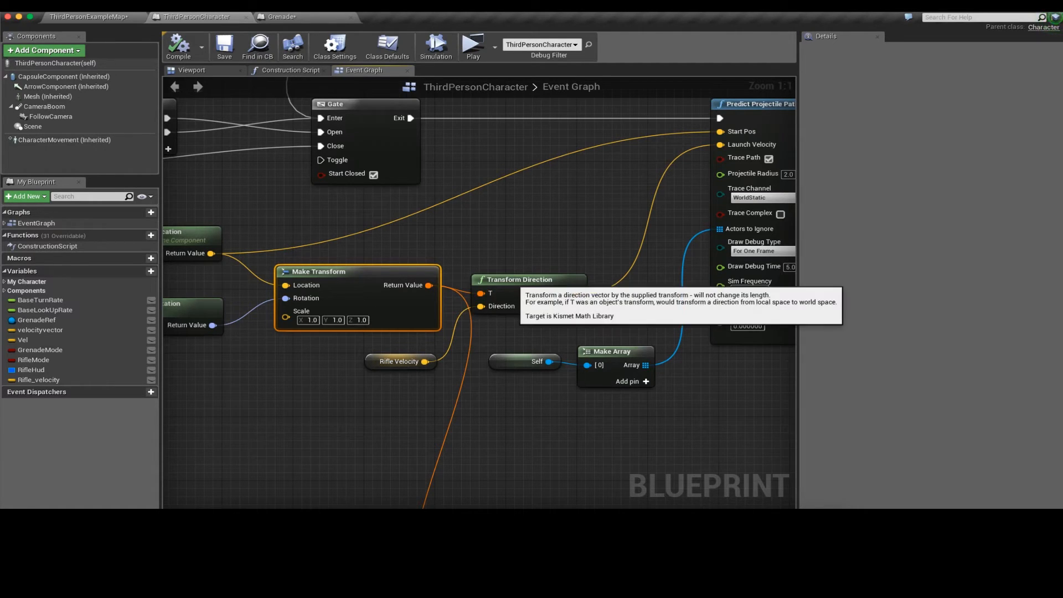